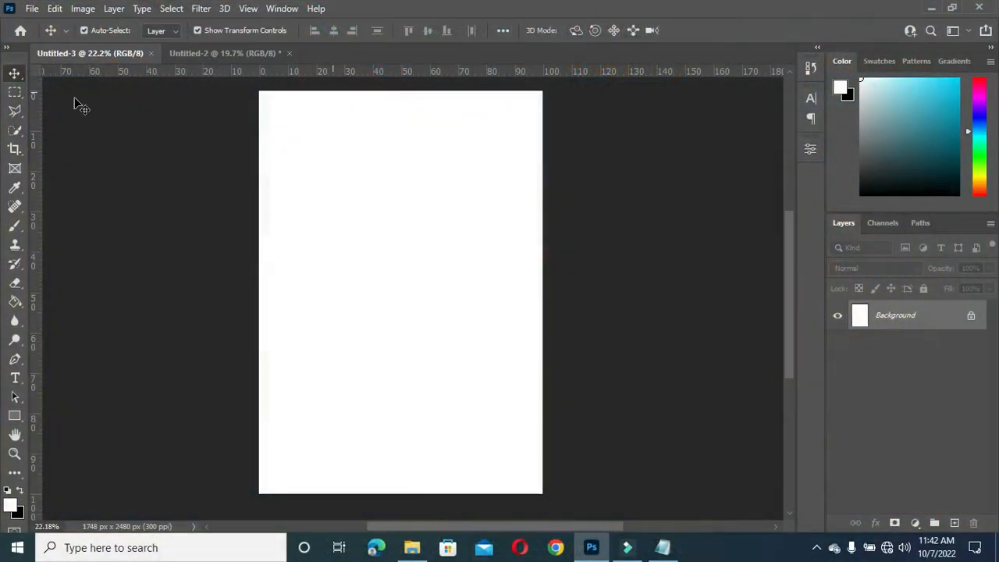
mouse_move(14, 415)
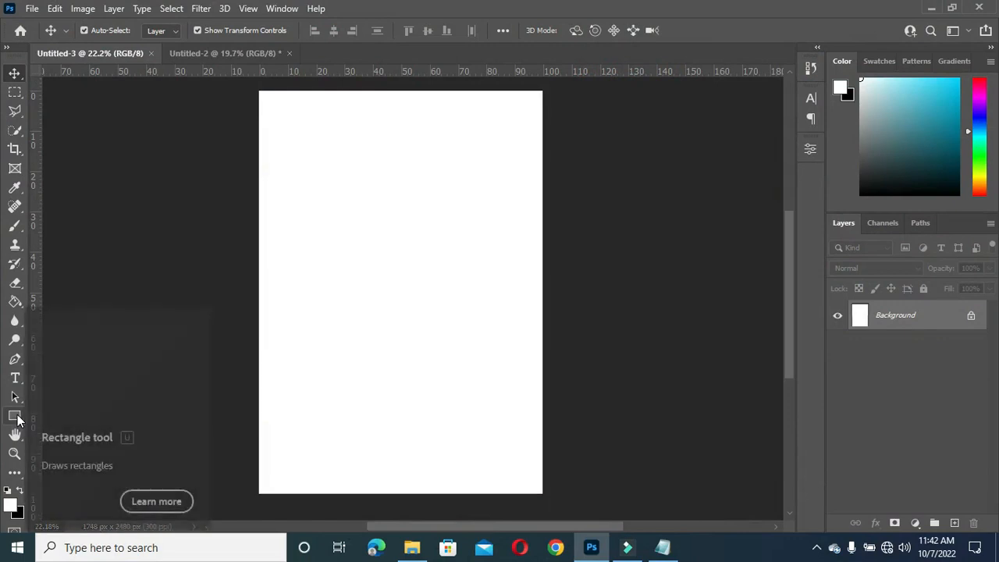
mouse_move(231, 153)
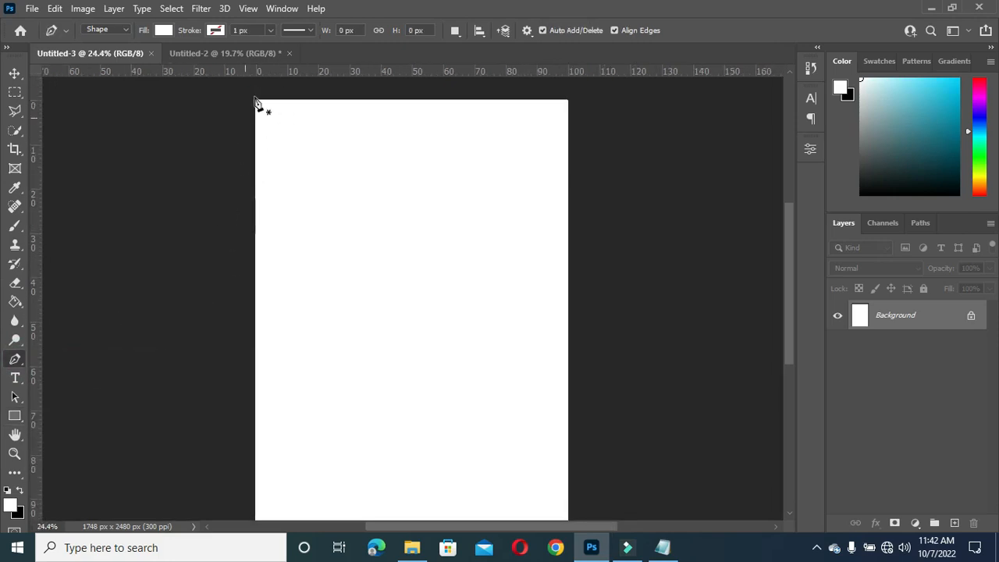
mouse_move(247, 103)
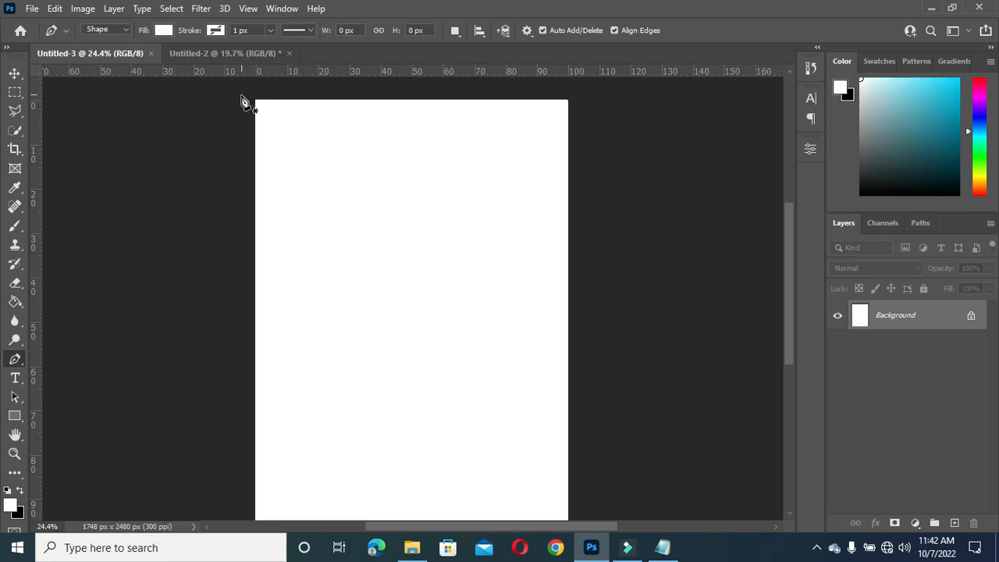
mouse_move(243, 107)
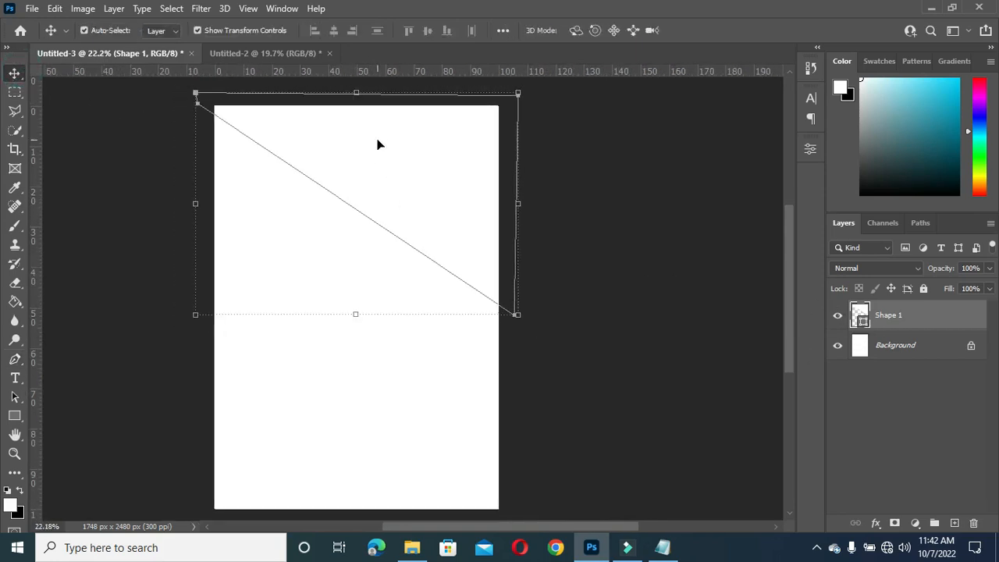
mouse_move(522, 361)
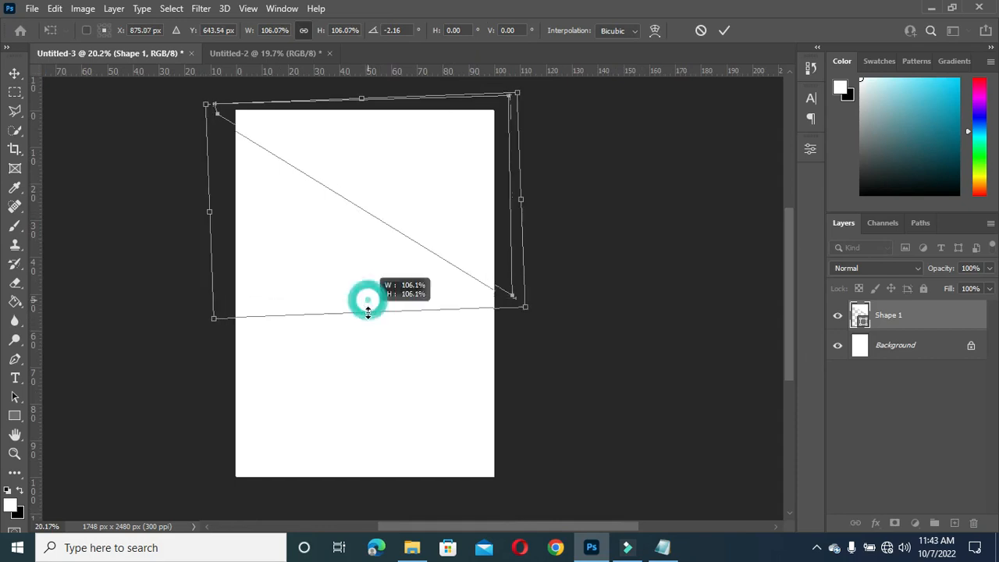
Scale the top triangle to about 106% so it extends past the page edges.
click(724, 31)
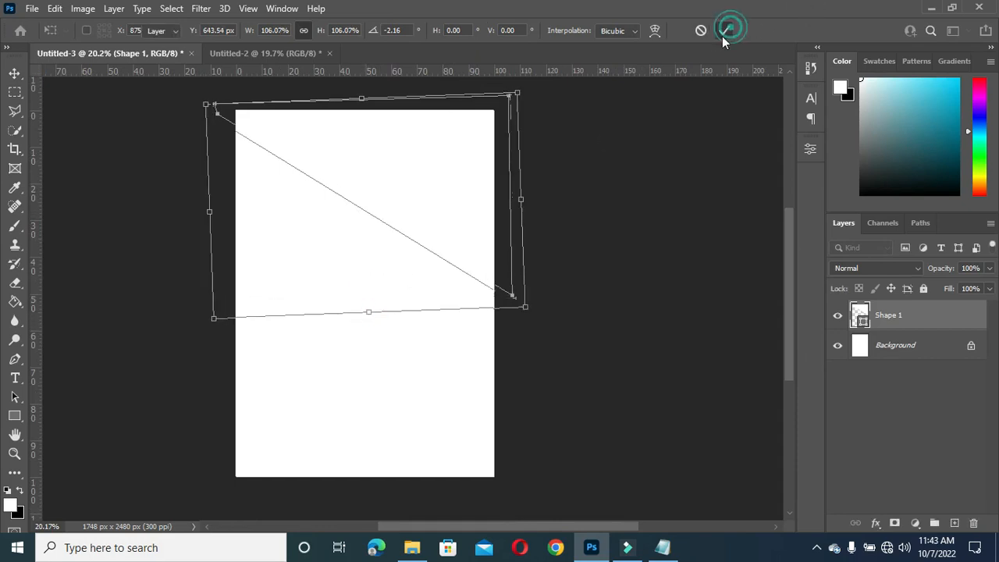
click(662, 546)
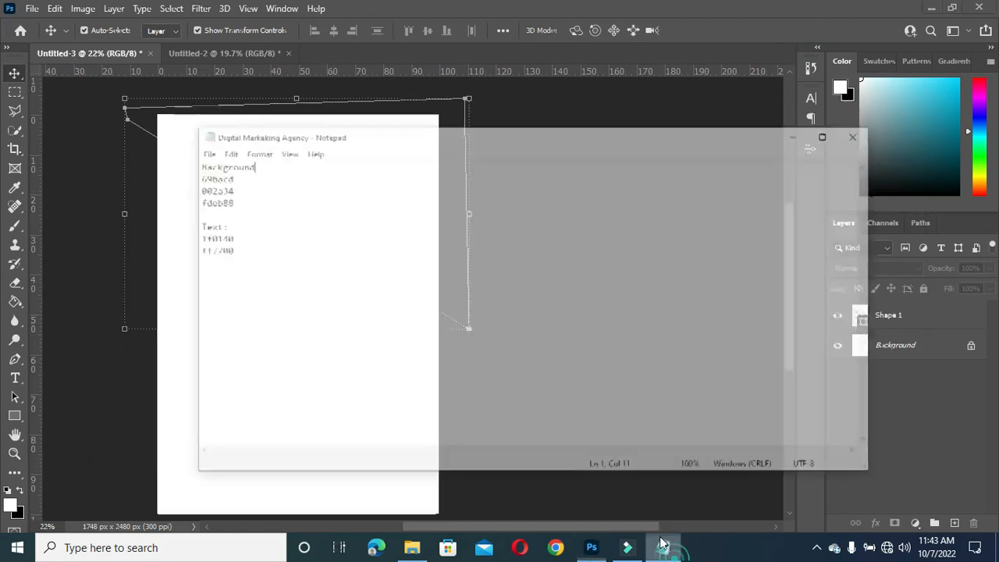
Fill the triangle with light teal 69bacd copied from Notepad.
double_click(161, 131)
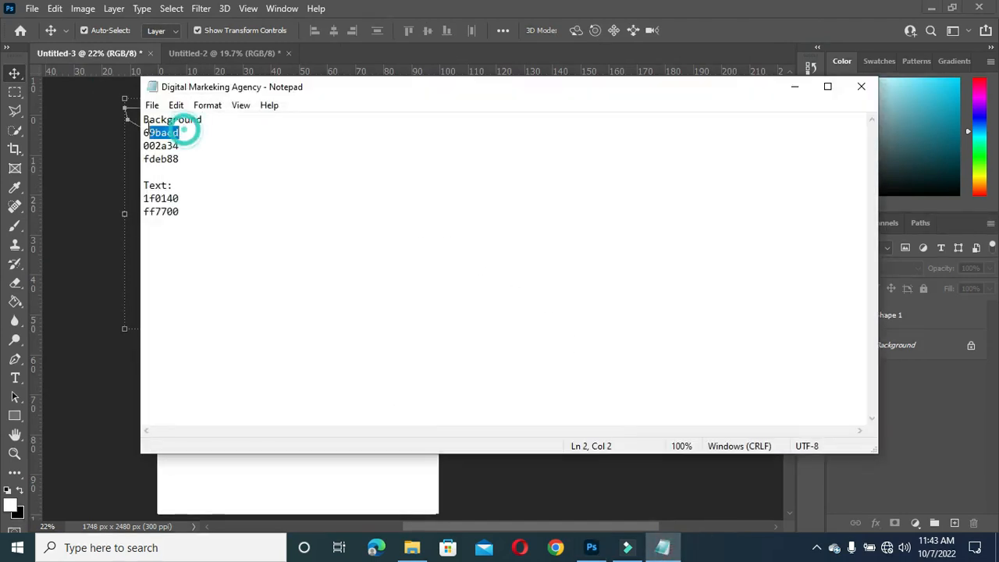
key(ctrl+c)
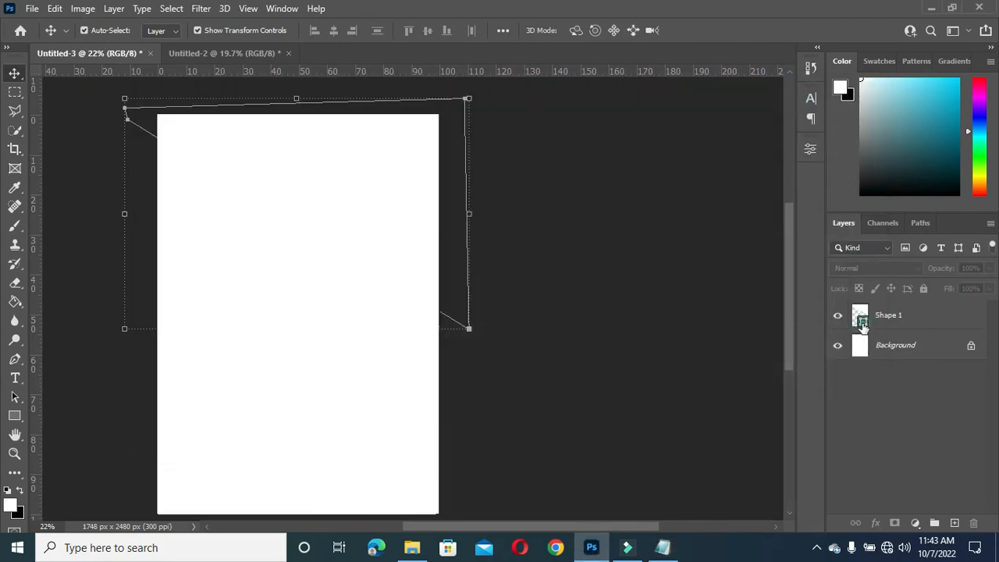
double_click(859, 315)
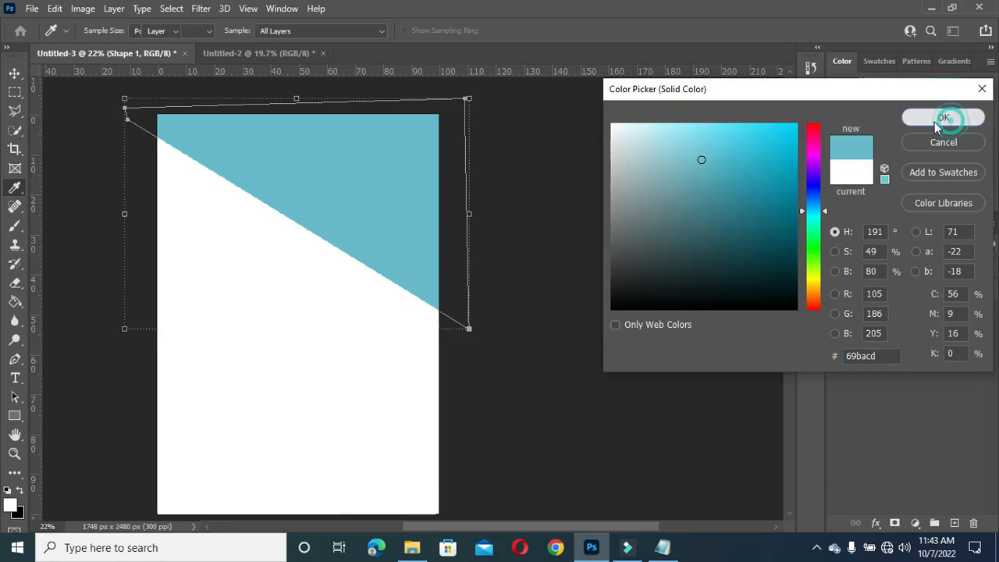
click(944, 117)
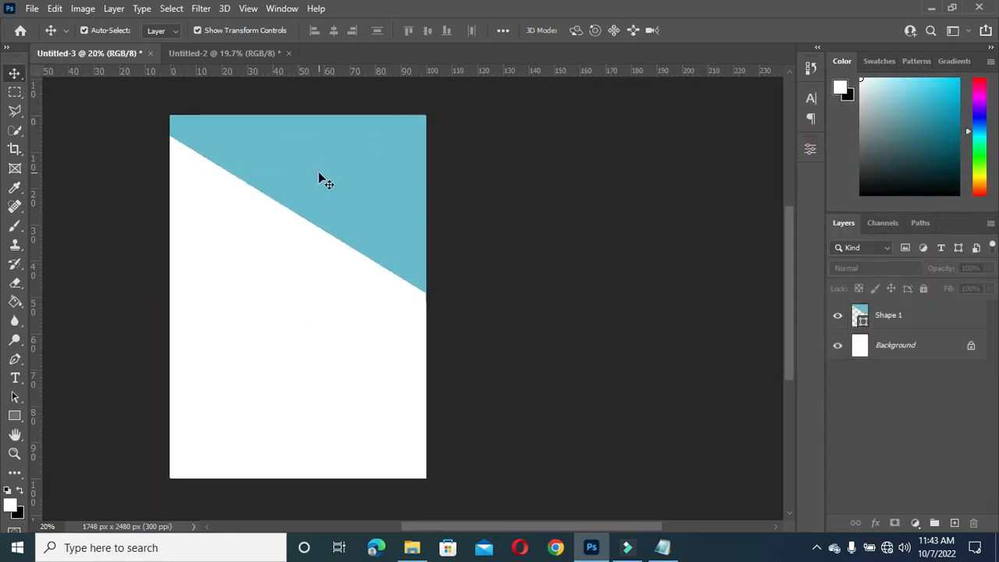
mouse_move(326, 148)
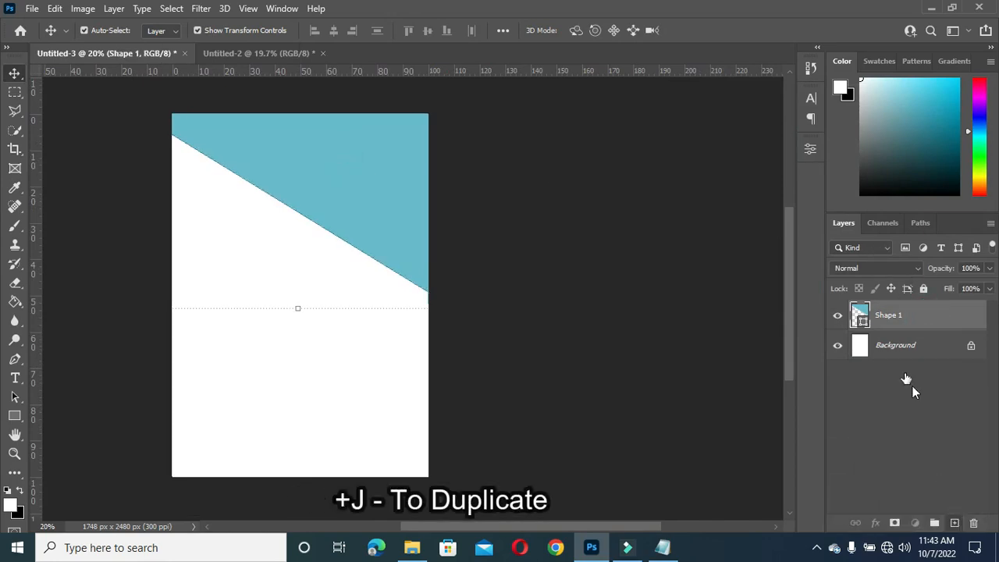
Duplicate the triangle, flip it into the bottom-left corner and fill it dark navy 002a34.
key(ctrl+j)
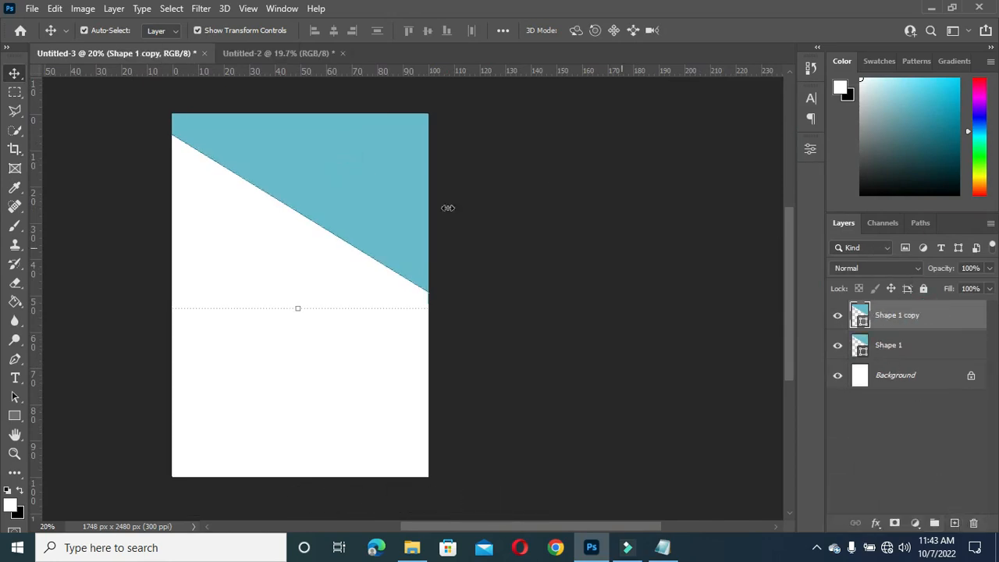
mouse_move(367, 187)
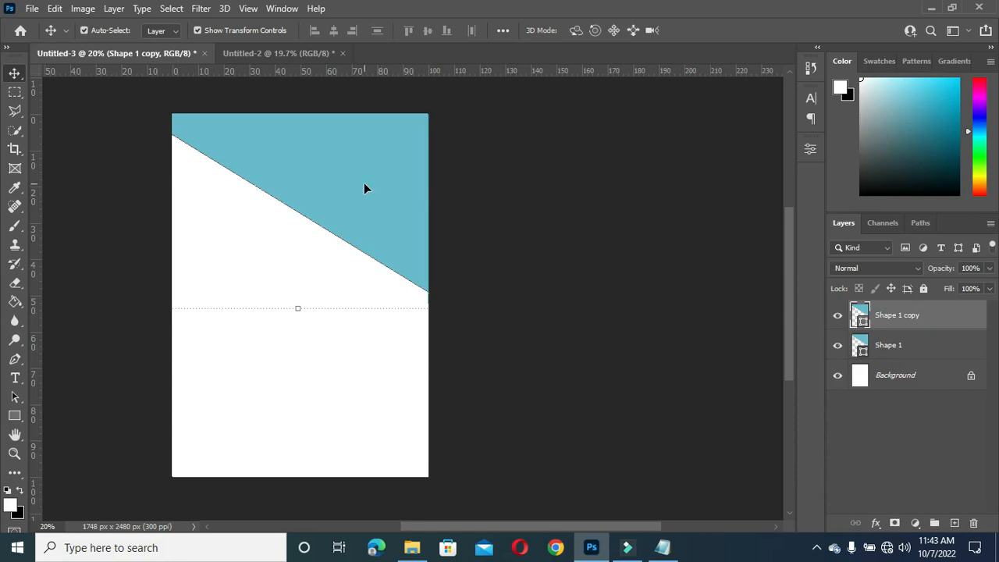
drag(298, 309, 349, 423)
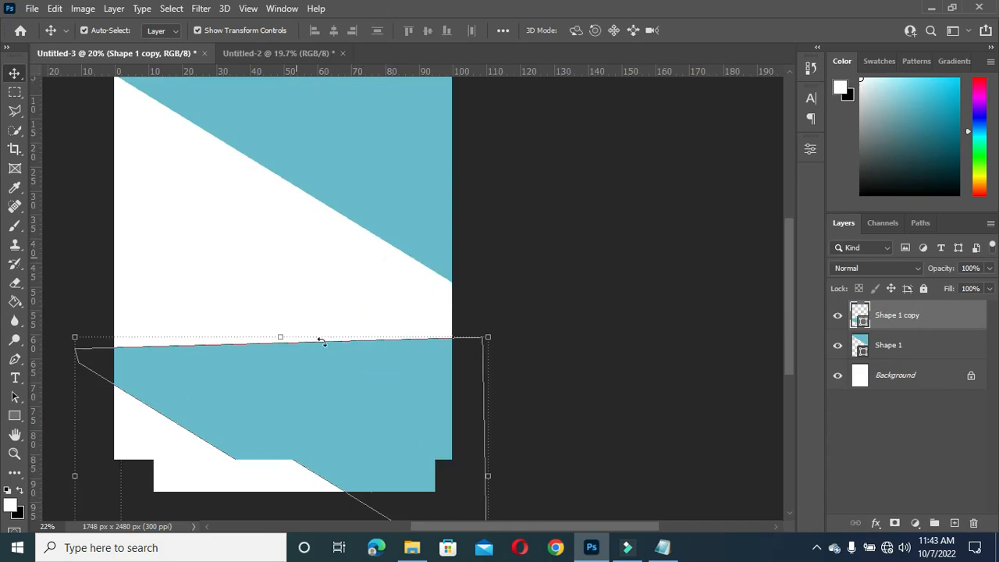
right_click(320, 341)
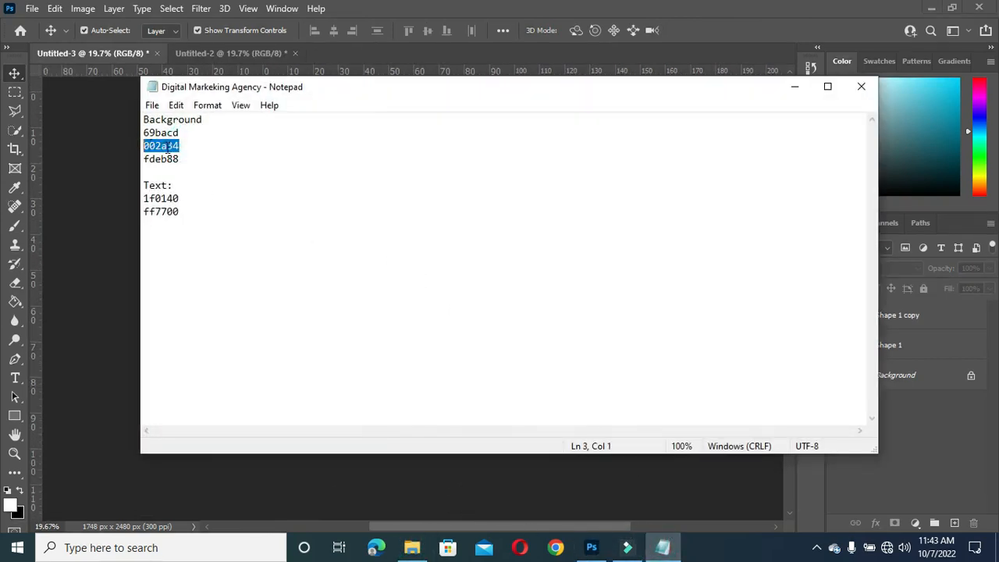
mouse_move(612, 128)
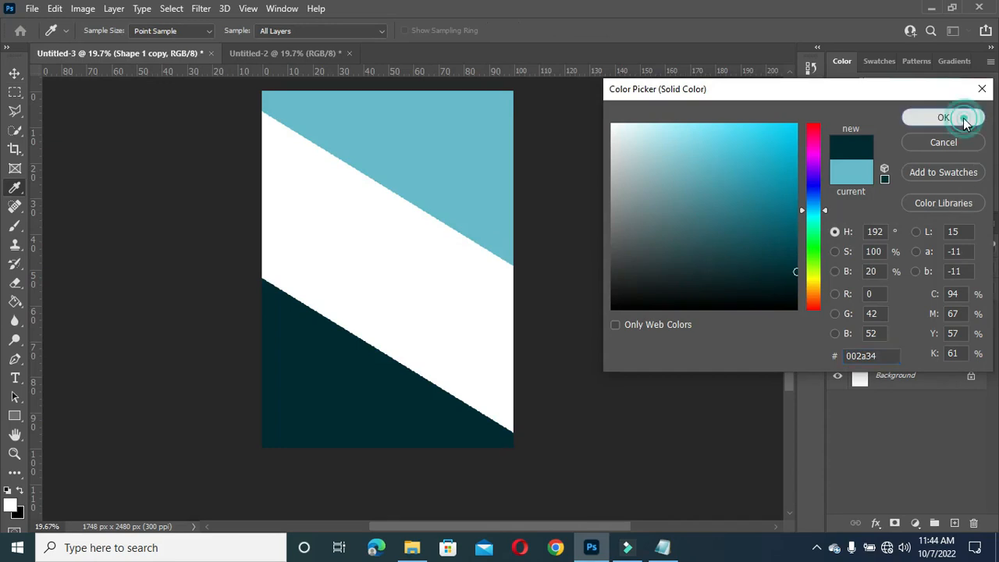
click(943, 117)
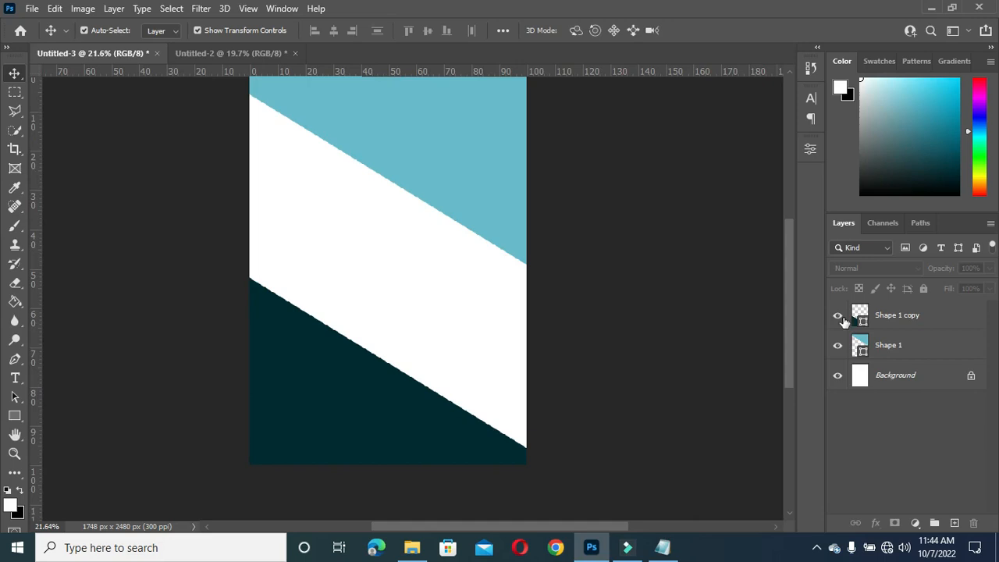
mouse_move(905, 369)
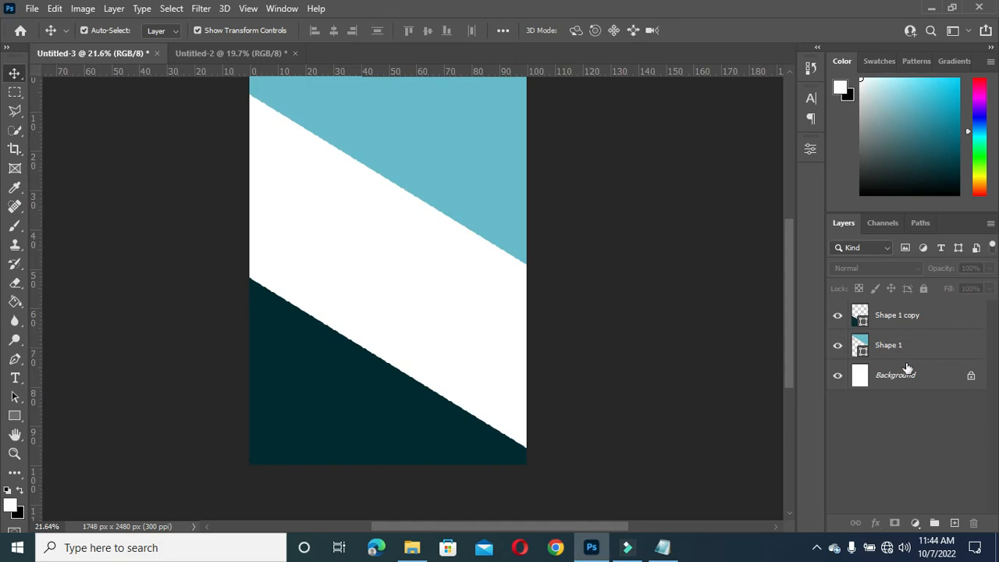
mouse_move(3, 398)
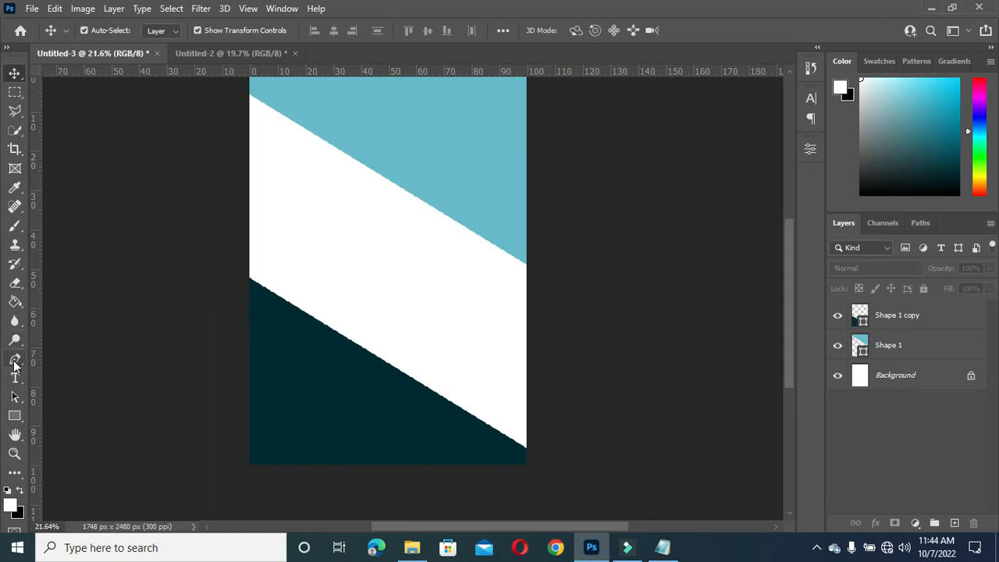
Draw a white quadrilateral over the lower right with the Pen tool.
click(14, 357)
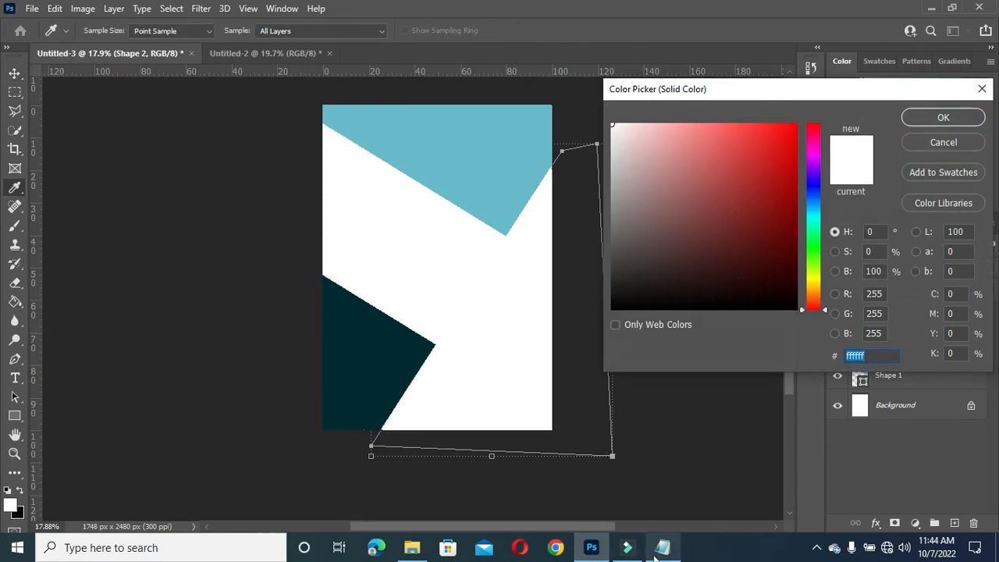
Fill the lower-right shape pale yellow fdeb88 and place it behind both triangles.
click(662, 546)
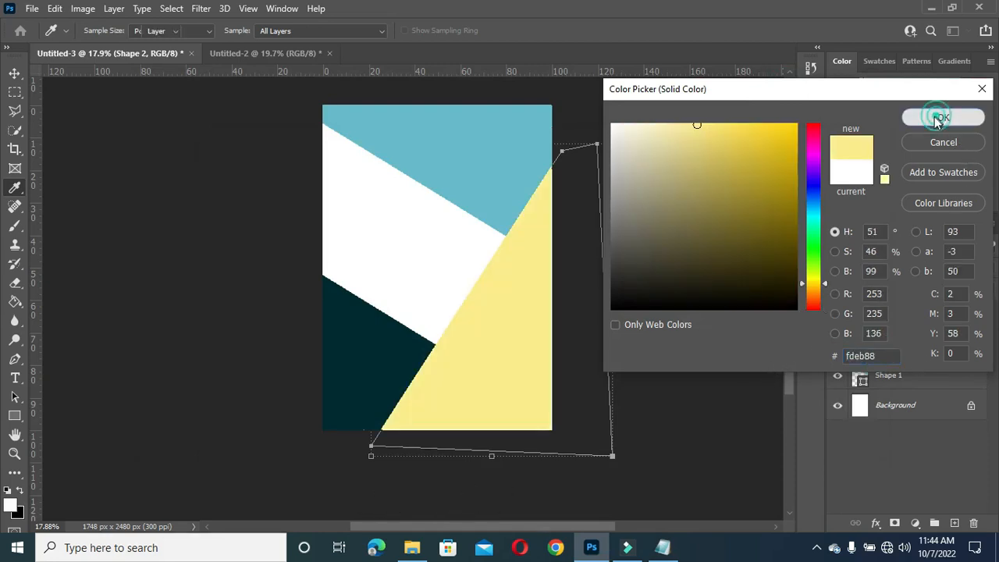
click(943, 117)
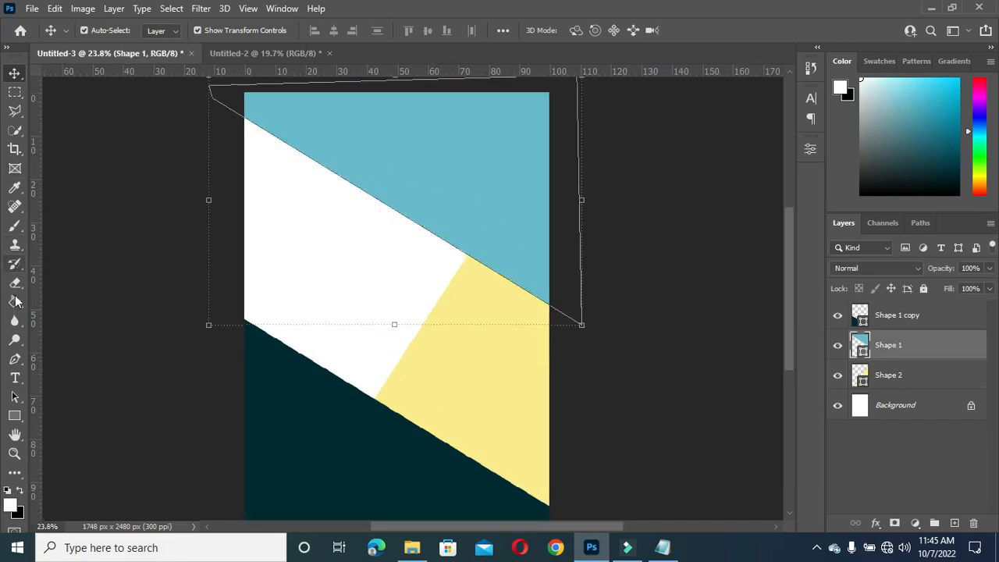
Draw a tall thin rectangle, tint it light teal from Recently Used Colors and move it into place.
click(14, 415)
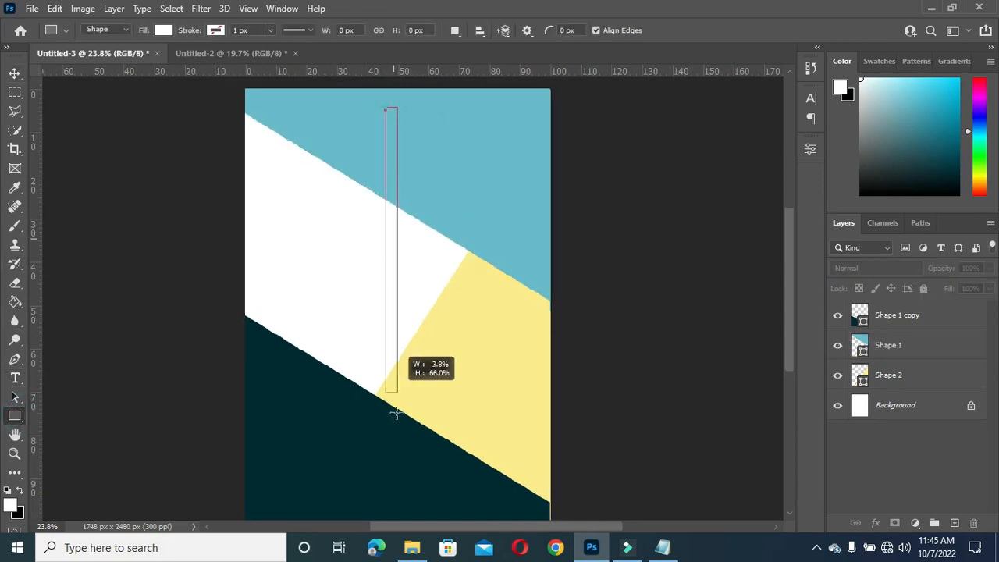
drag(392, 393, 391, 512)
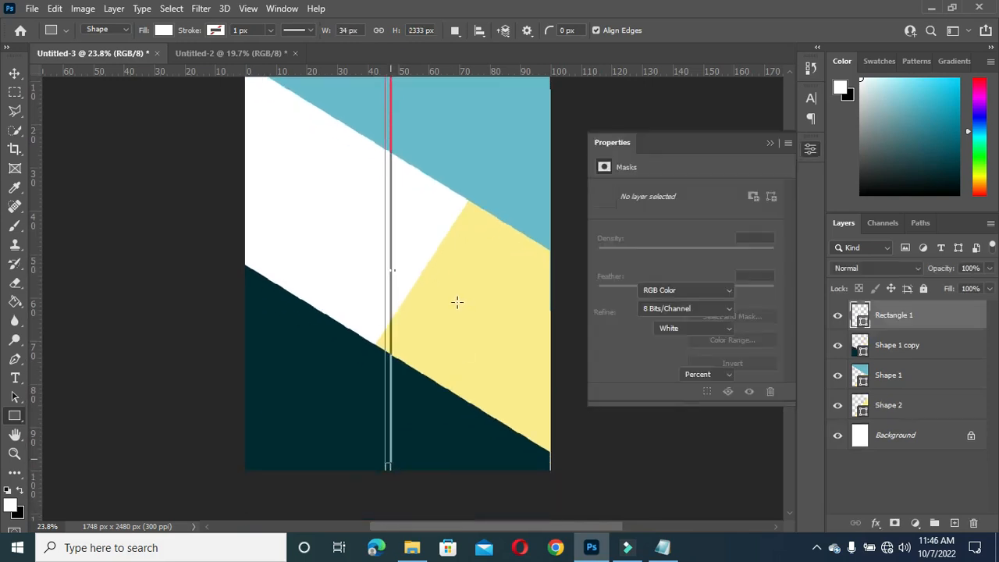
click(892, 315)
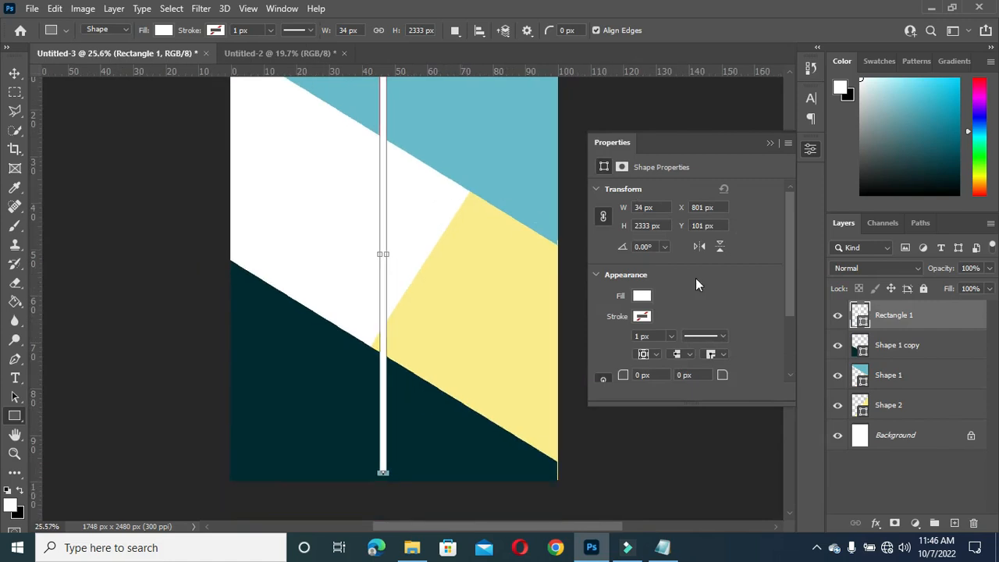
mouse_move(593, 170)
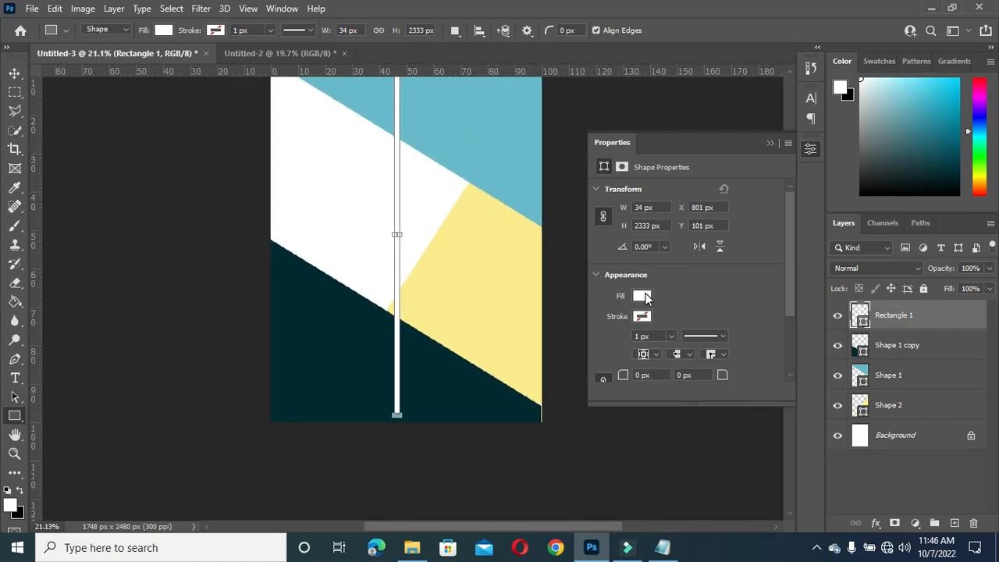
click(642, 295)
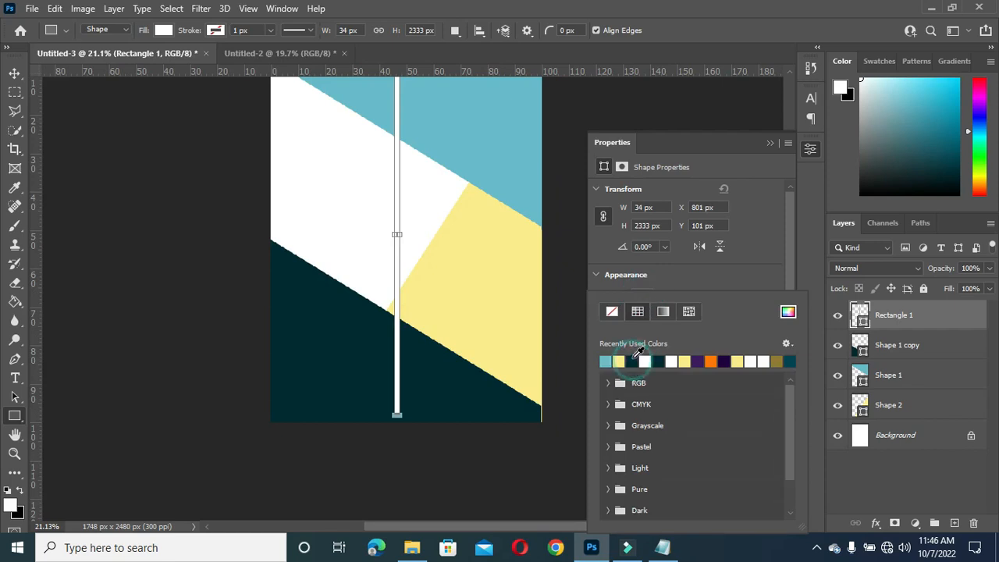
click(632, 361)
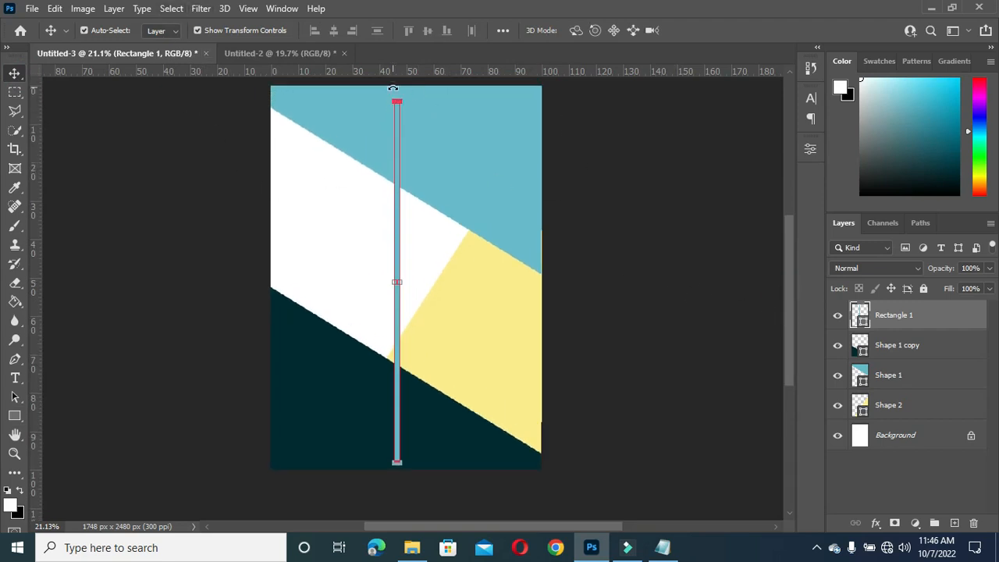
drag(397, 462, 547, 383)
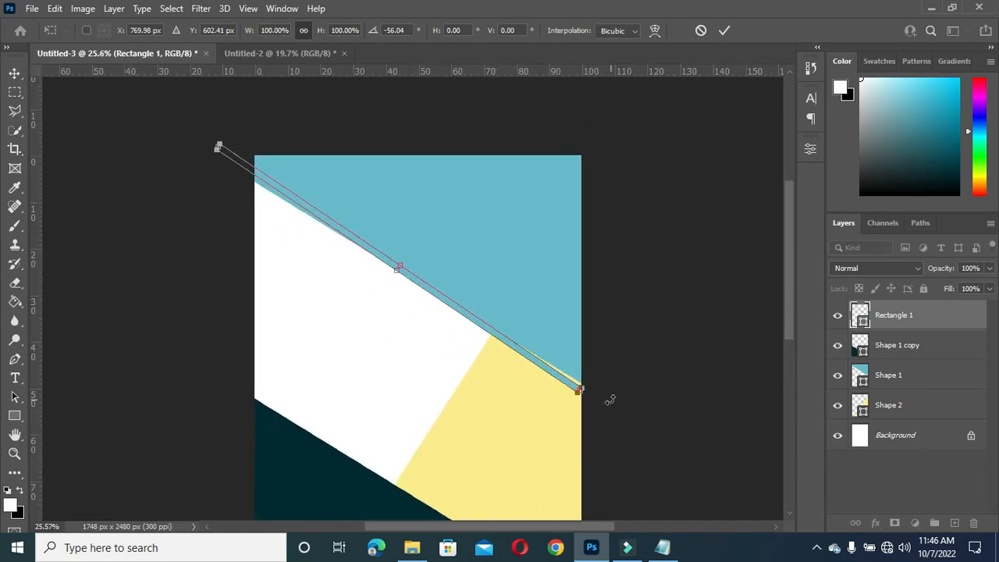
Rotate the thin bar to about -58° so it lies along the top diagonal edge.
drag(578, 390, 585, 383)
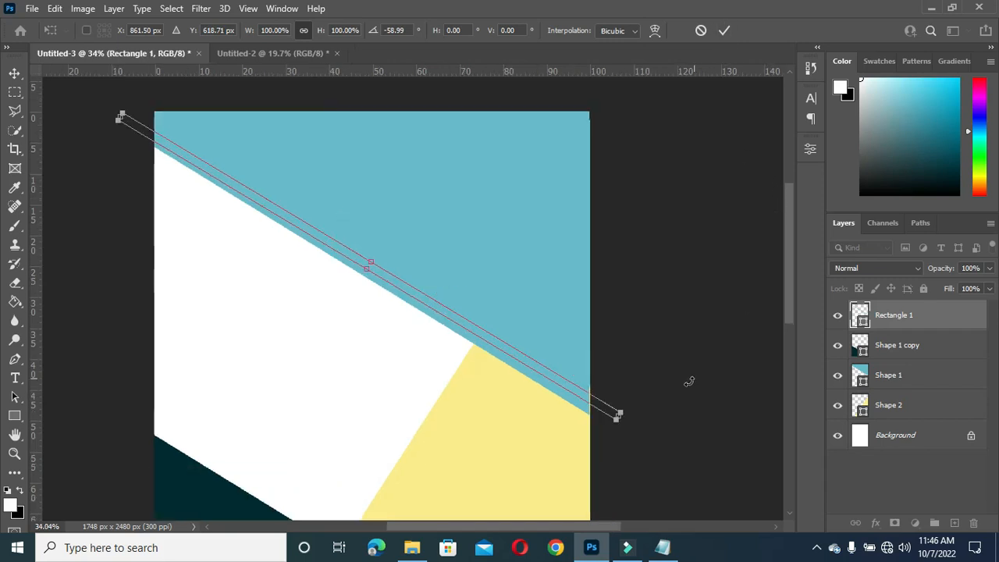
drag(616, 415, 612, 409)
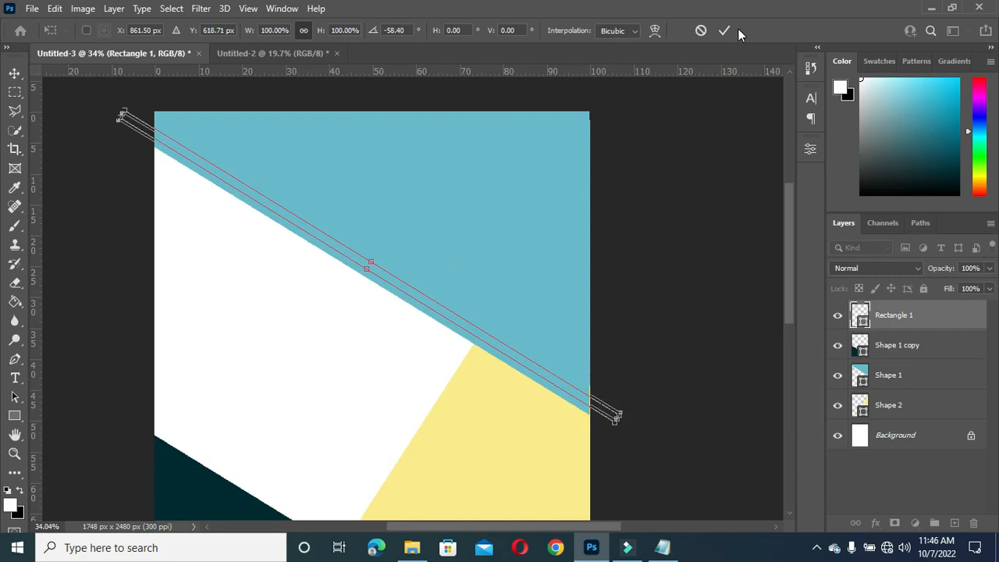
click(724, 31)
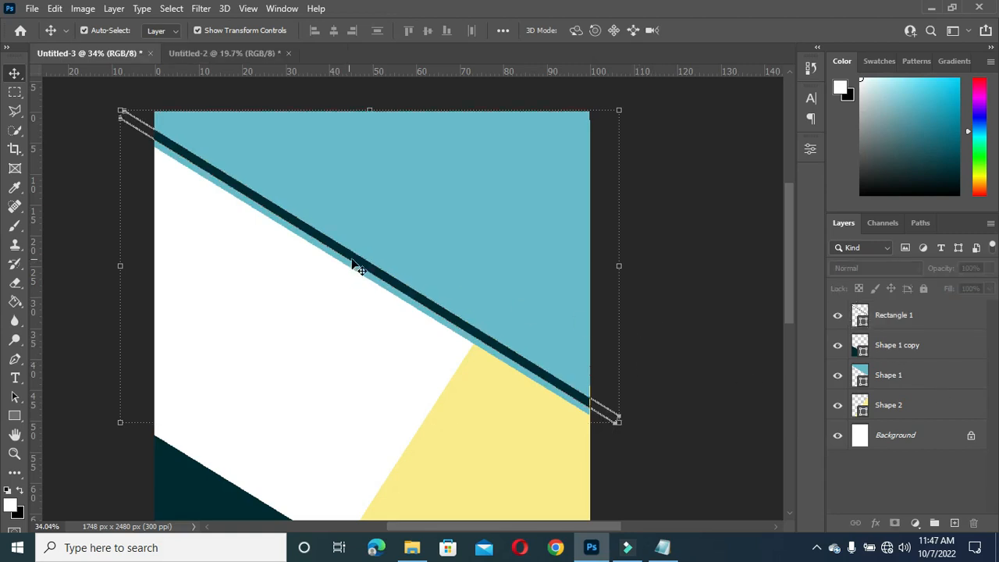
Duplicate the stripe, place the copy parallel just below and reorder Shape 1 copy above the stripes.
click(893, 316)
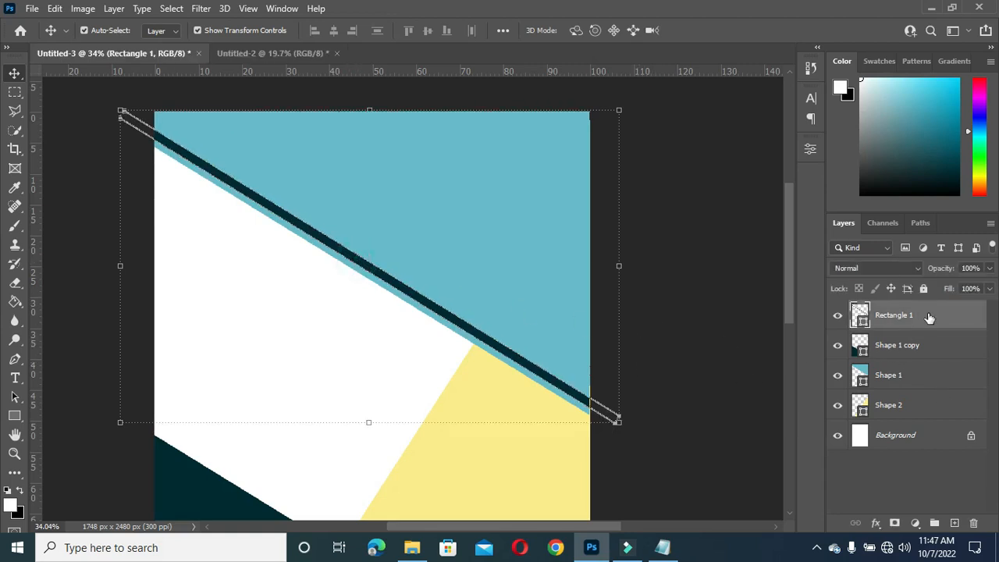
key(ctrl+j)
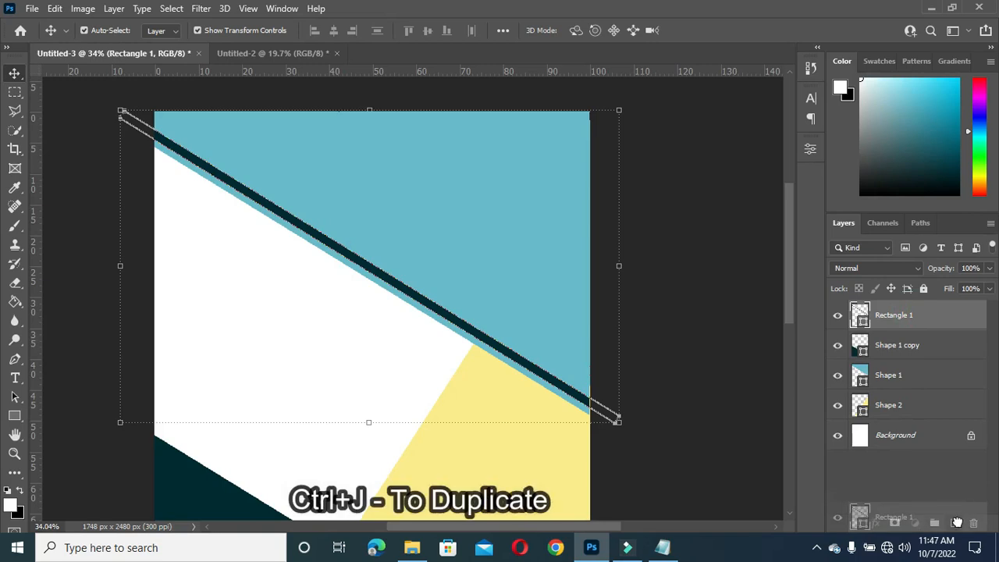
key(ctrl+j)
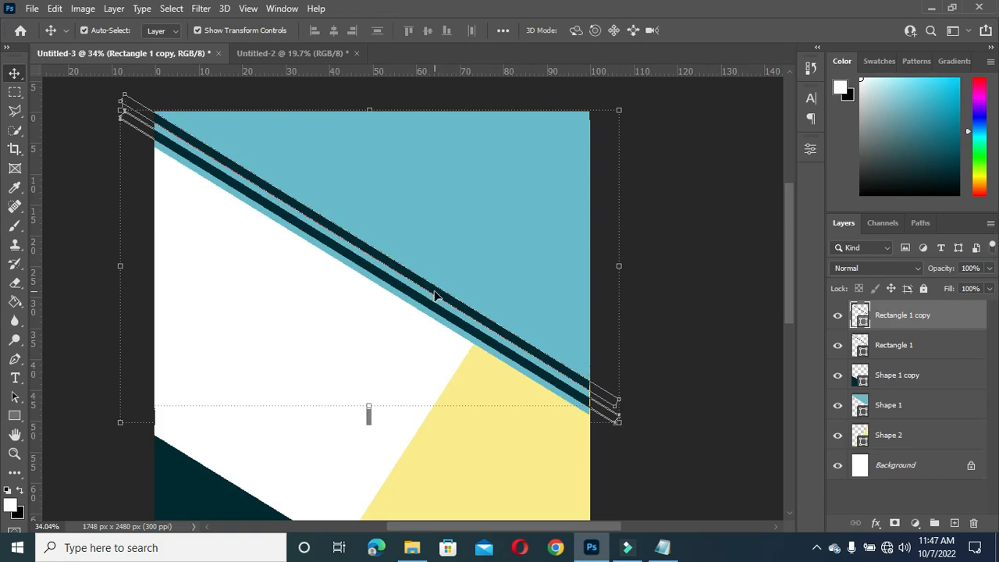
click(892, 345)
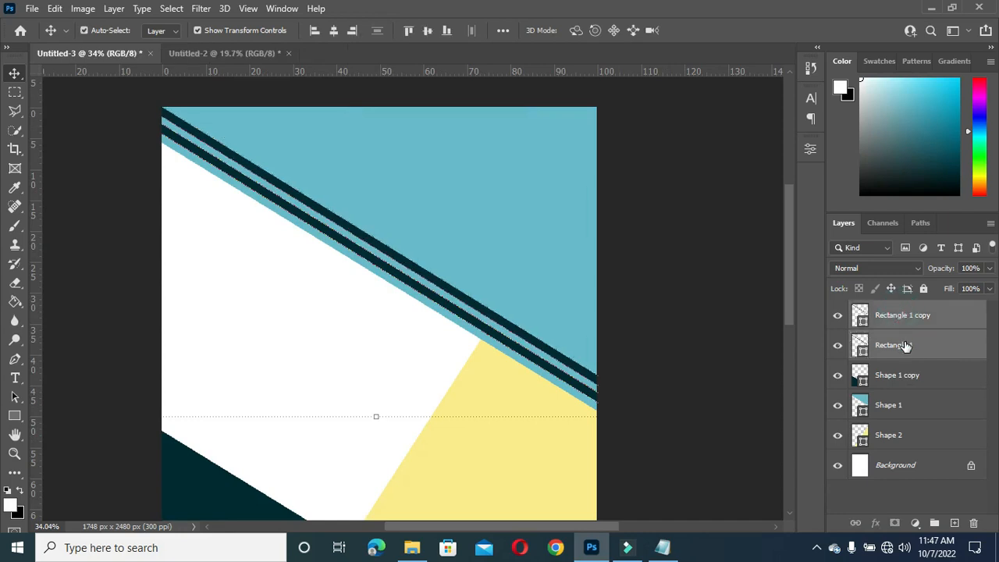
drag(897, 374, 897, 312)
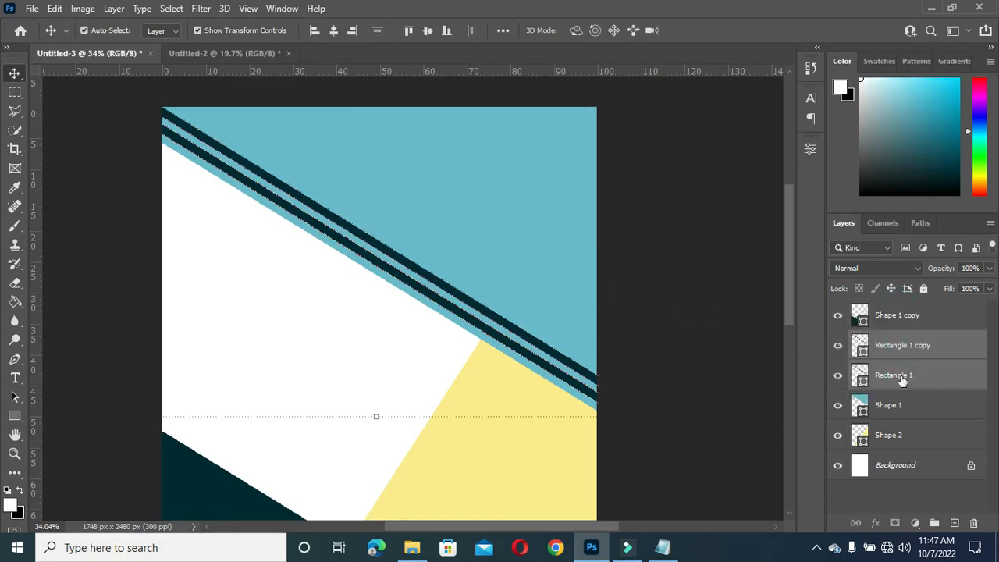
click(893, 375)
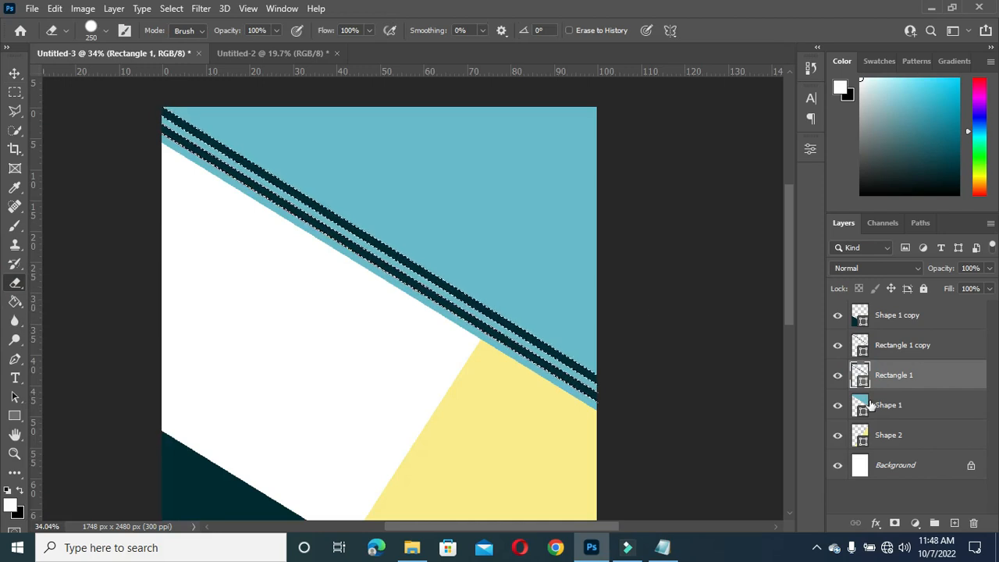
Erase the blue Shape 1 block near the stripes' top-left end.
click(888, 404)
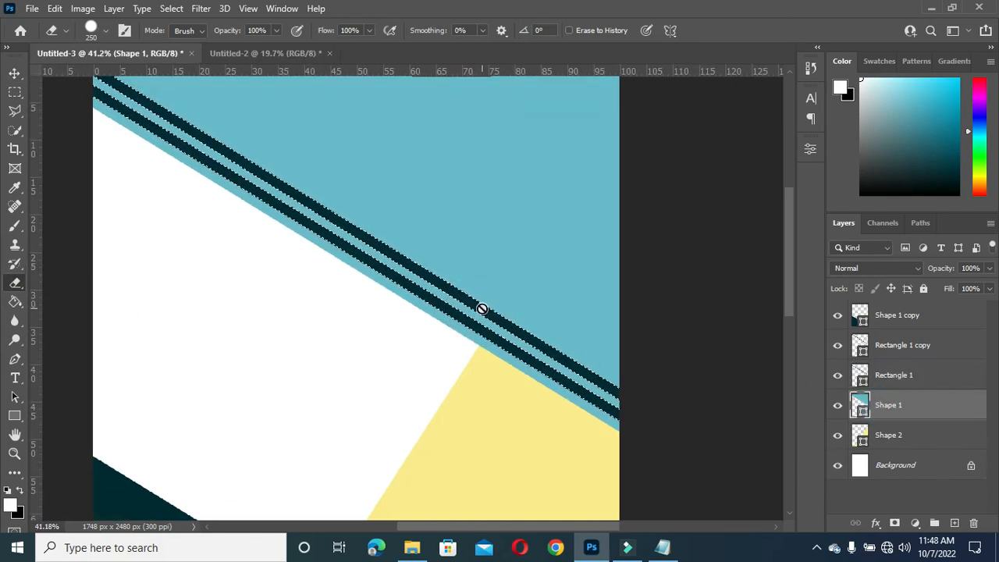
mouse_move(523, 312)
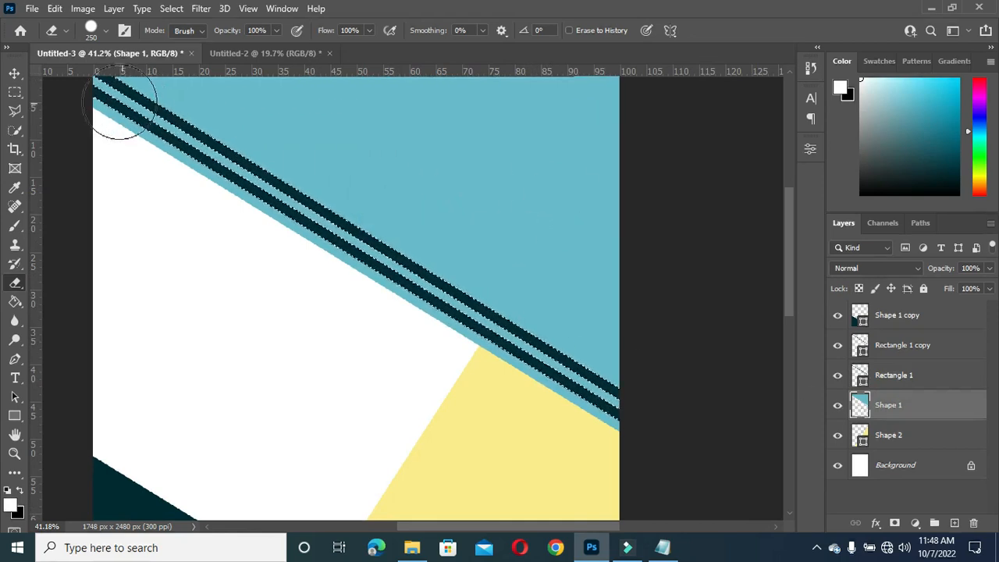
drag(122, 102, 640, 375)
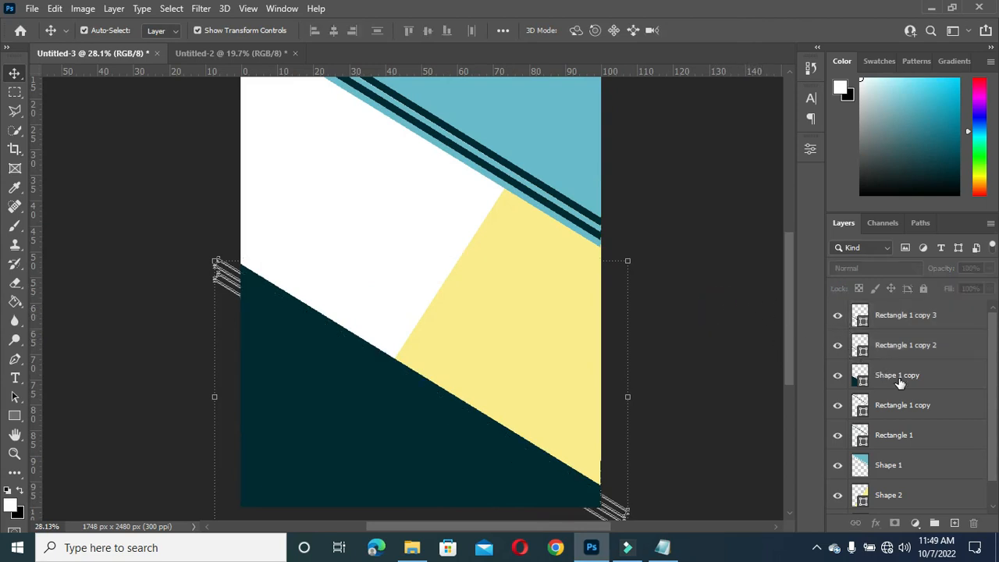
Position two more stripe copies along the lower diagonal edge of the navy block.
click(897, 375)
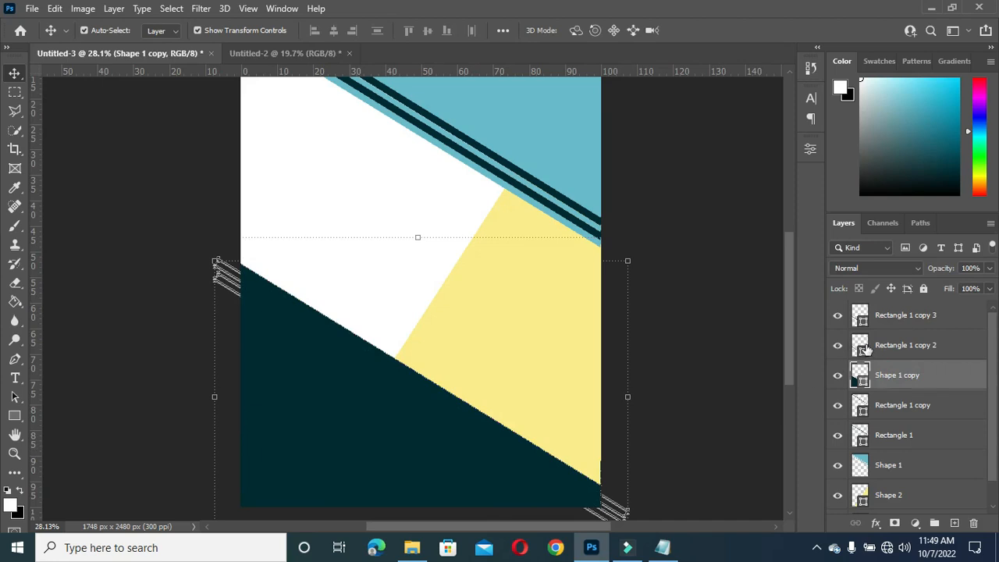
click(906, 345)
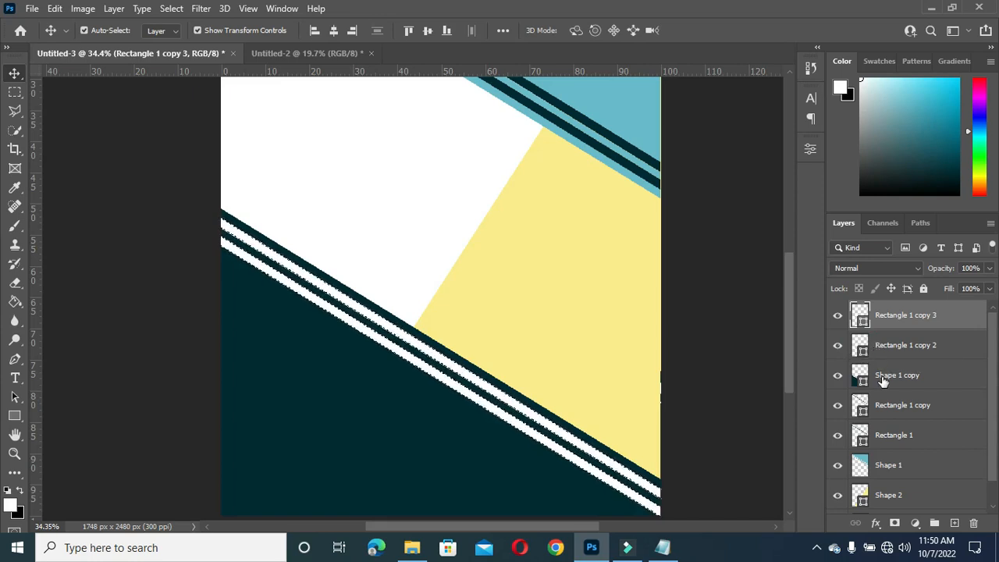
Erase the navy Shape 1 copy between the lower stripes, revealing yellow over the yellow block.
click(898, 375)
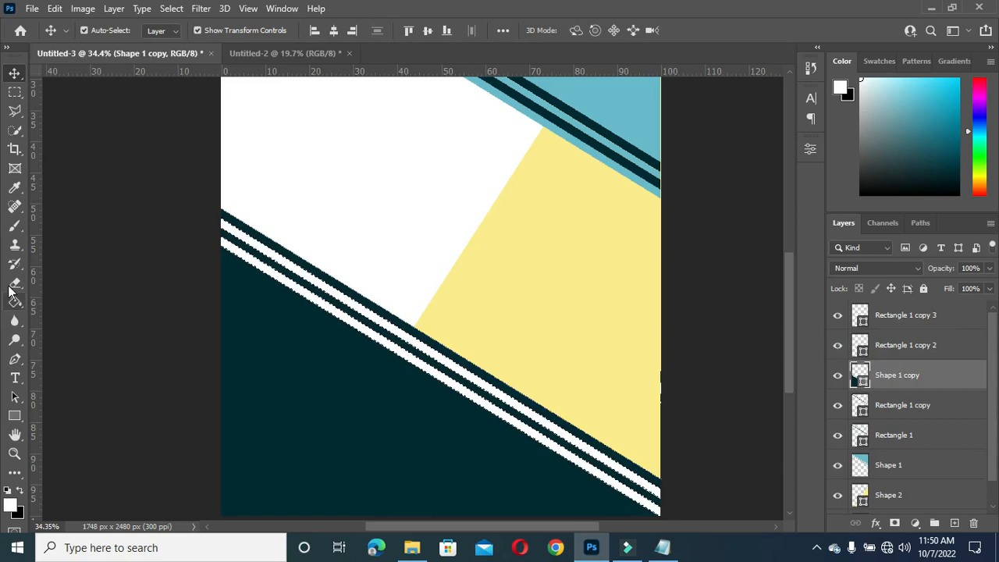
click(14, 282)
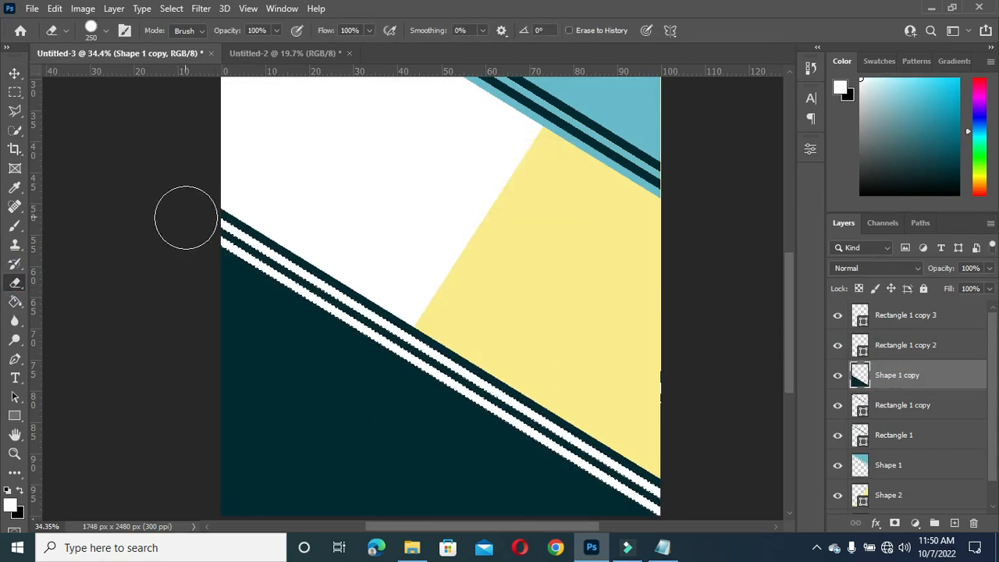
mouse_move(480, 372)
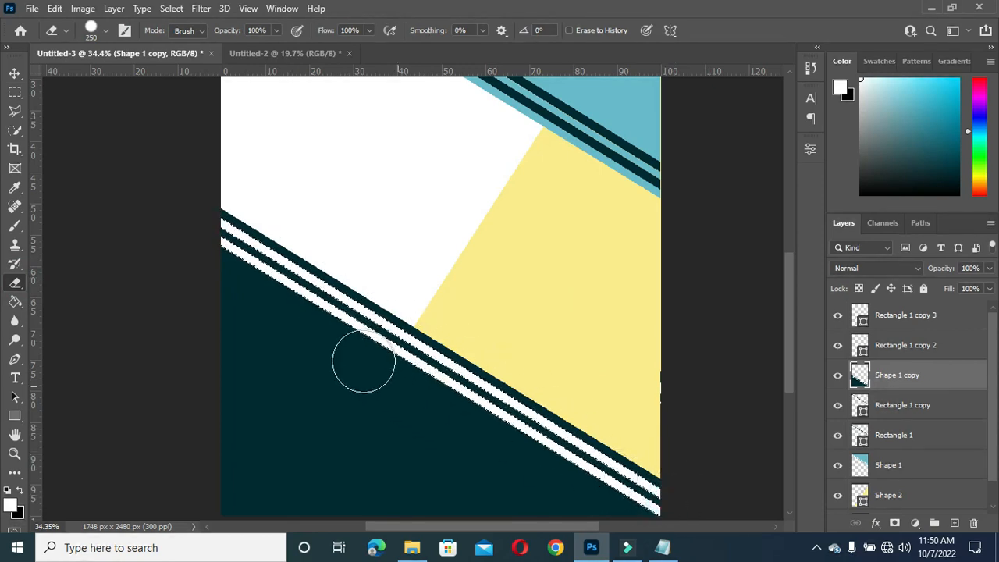
drag(363, 362, 664, 507)
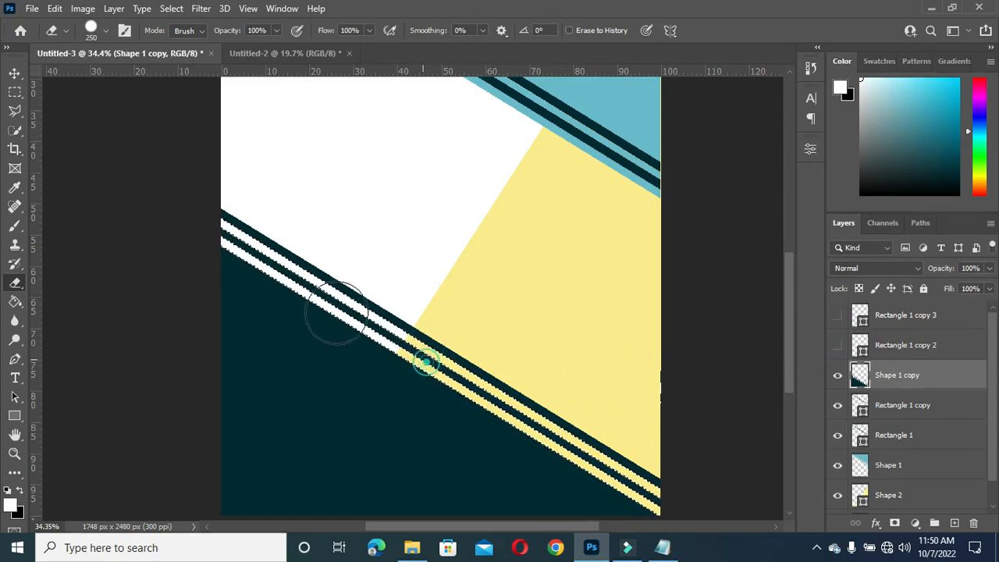
drag(425, 362, 234, 234)
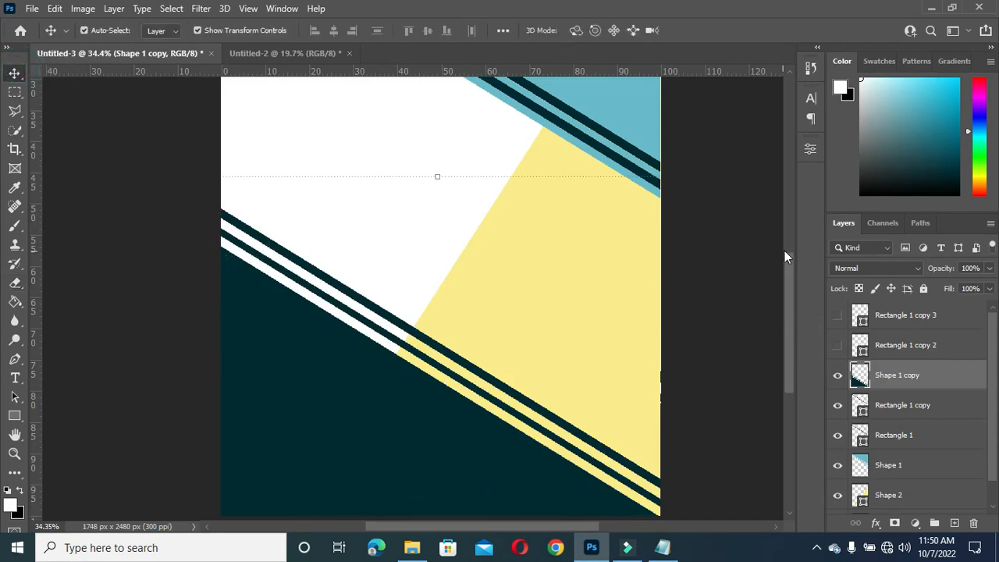
click(906, 315)
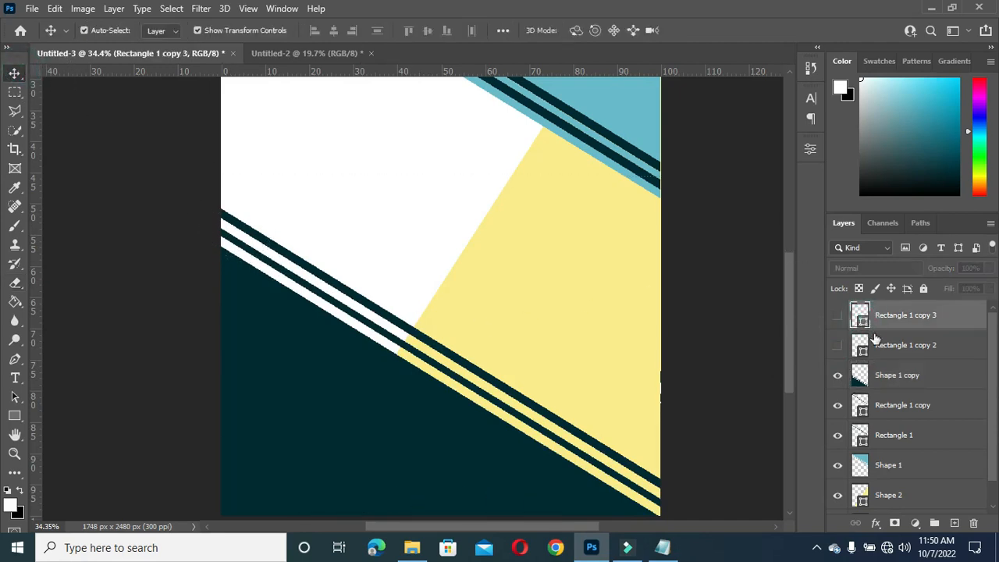
click(836, 315)
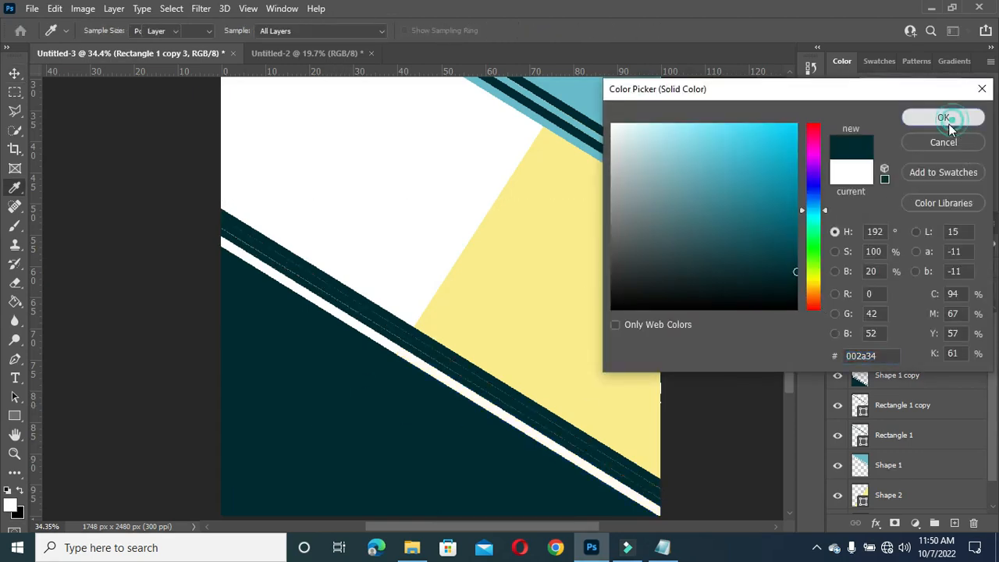
Recolour the Rectangle 1 copy 3 and copy 2 stripes to dark teal 002a34.
click(943, 117)
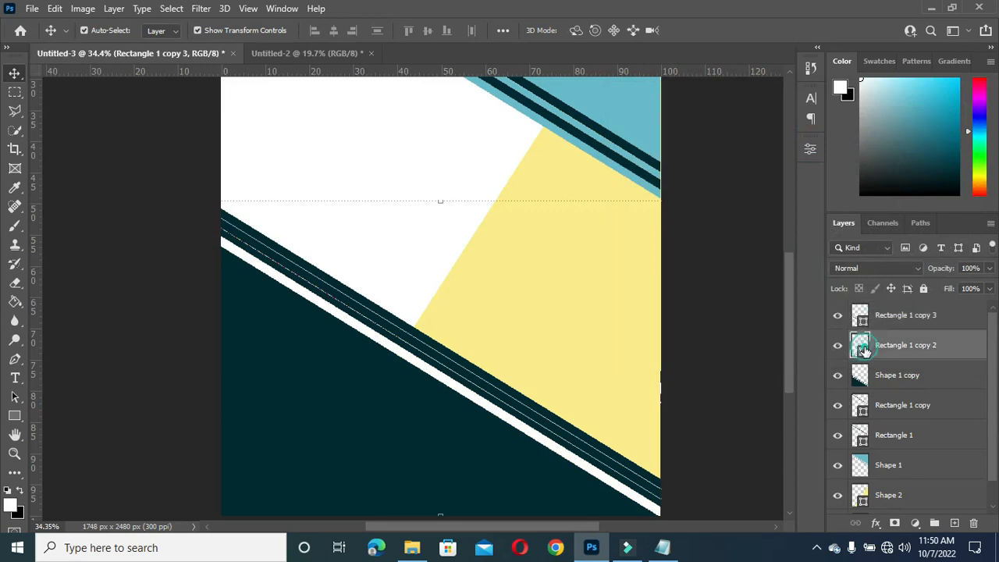
double_click(860, 345)
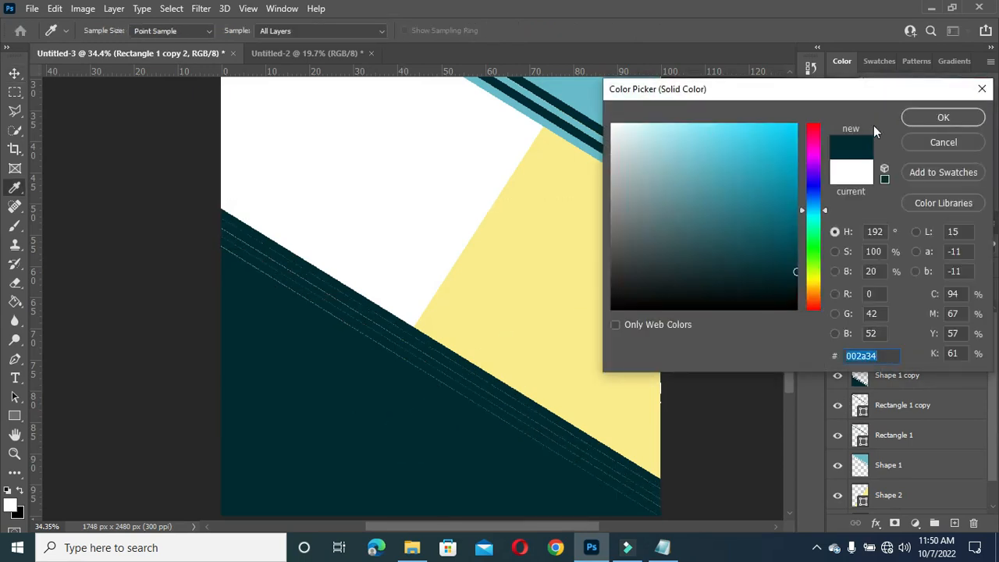
click(943, 117)
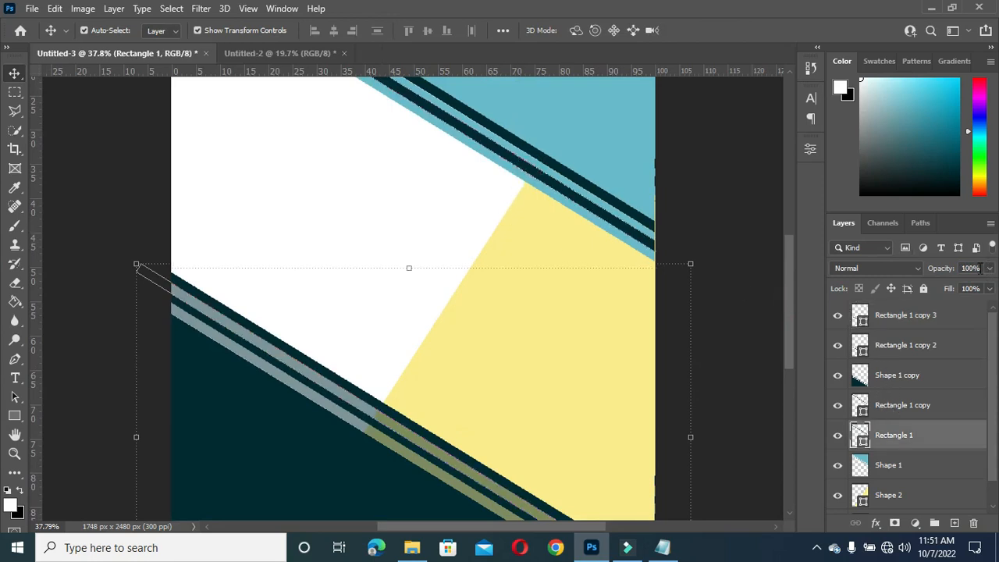
Lower the stripe layers' opacity to 50 so all four diagonal stripes read as pale translucent bands.
text(50)
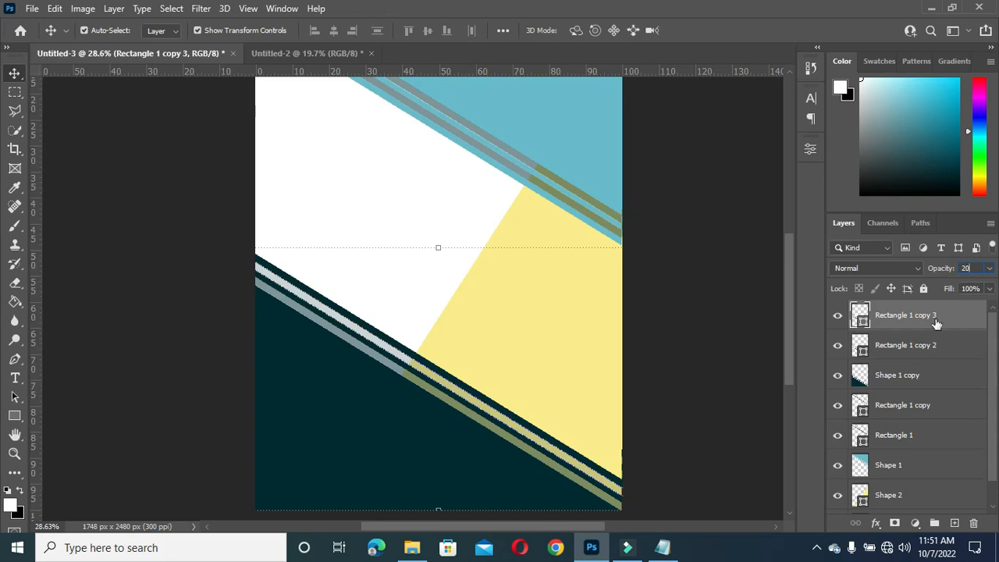
click(906, 345)
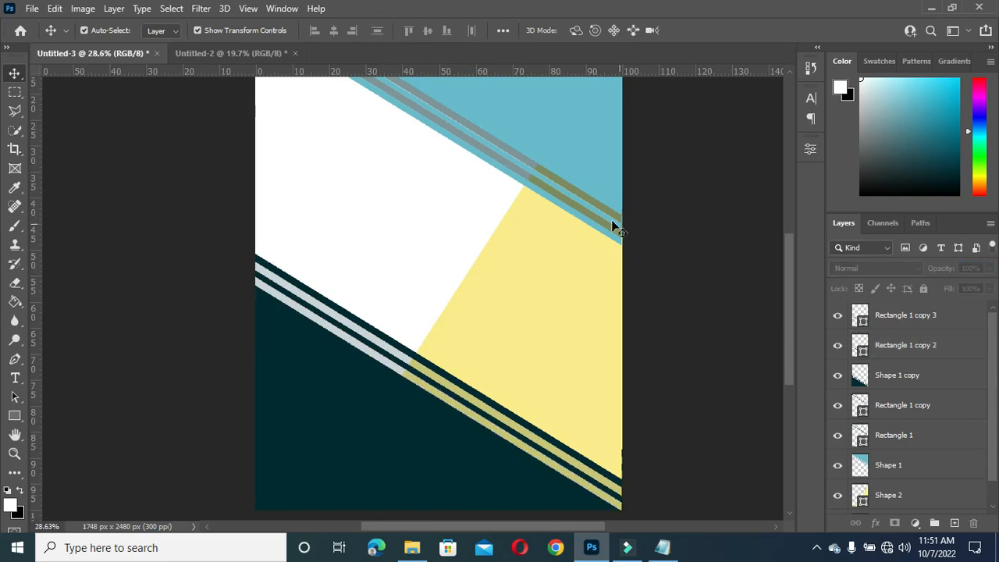
click(893, 434)
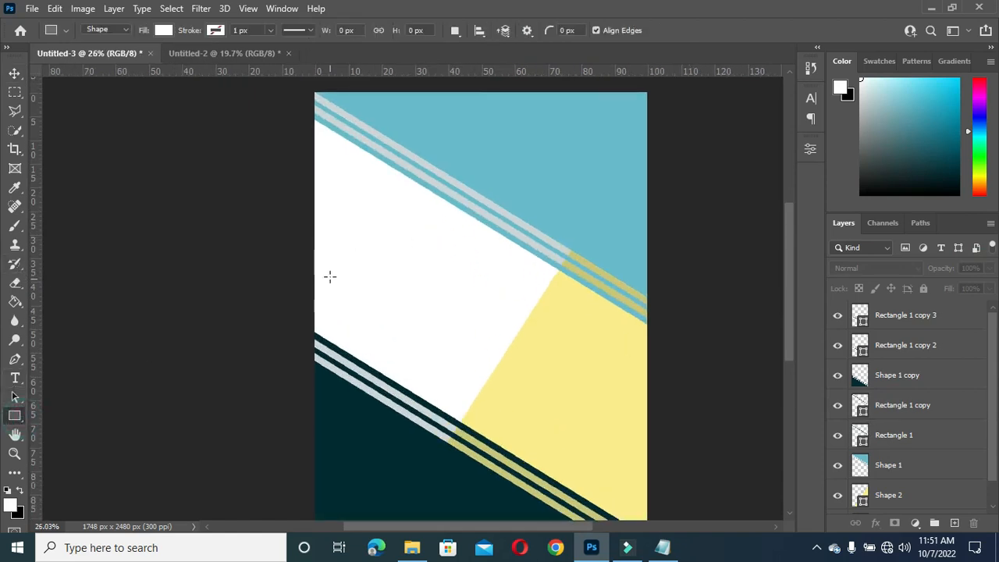
Draw a tall thin white rectangle and rotate it to lie parallel to the upper stripes.
drag(400, 242, 402, 346)
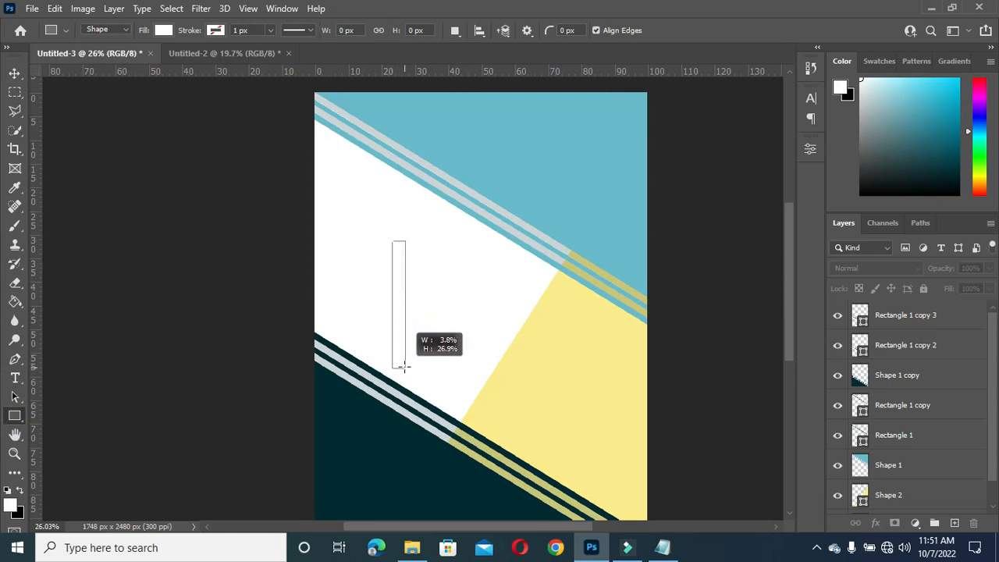
drag(403, 367, 409, 387)
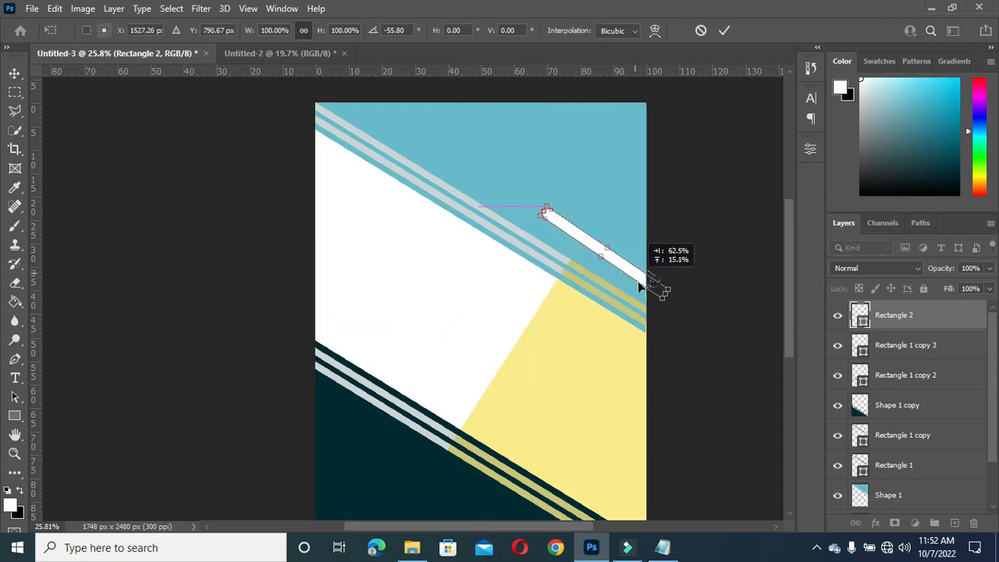
drag(652, 284, 671, 300)
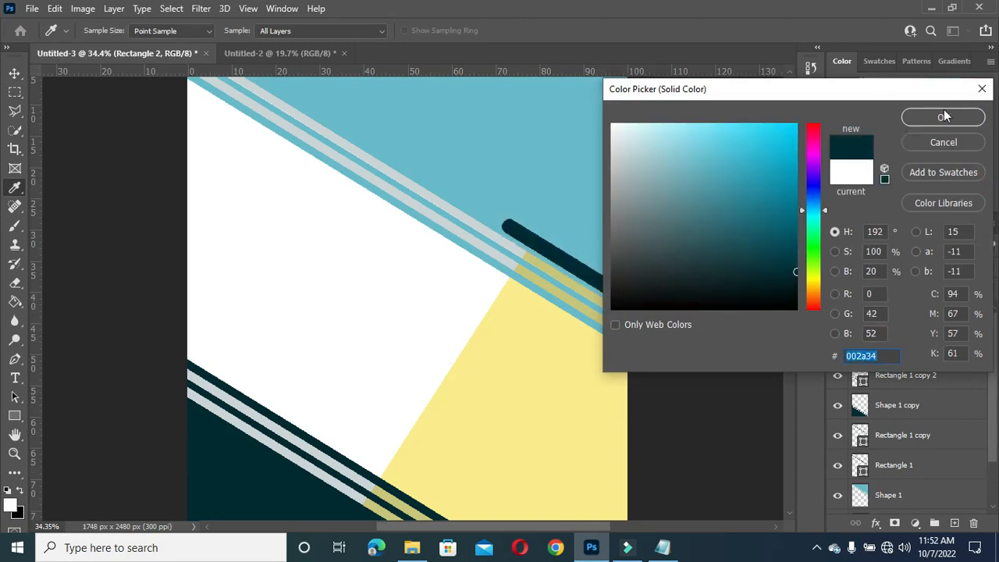
Fill the bar dark teal #002a34 and place a duplicate parallel beside it along the upper stripes.
click(943, 115)
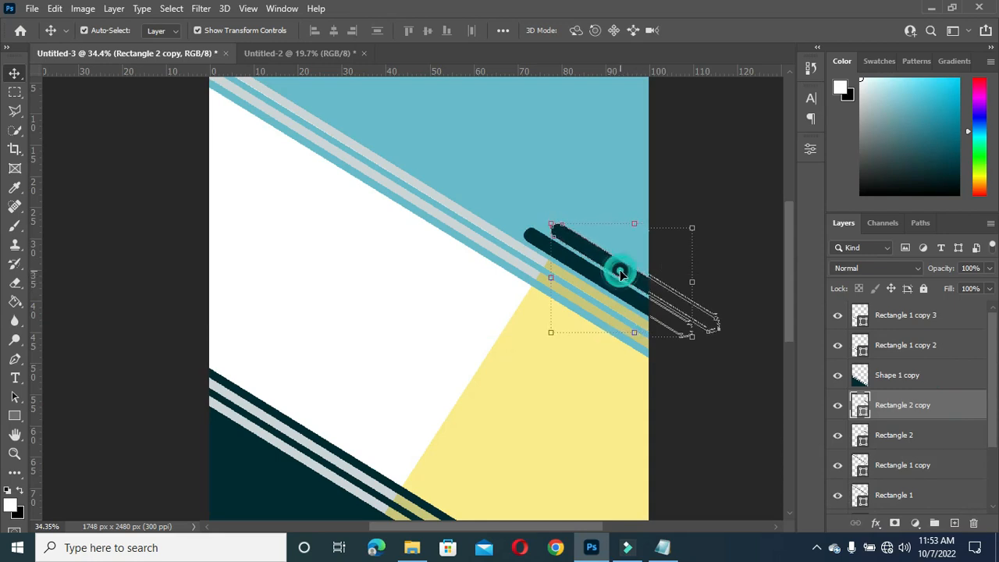
drag(621, 273, 648, 294)
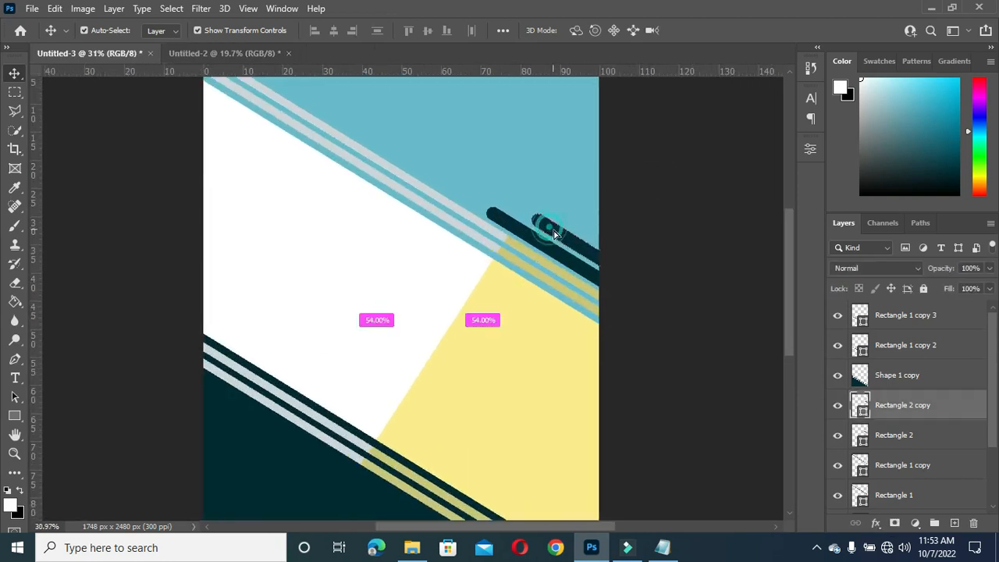
drag(543, 226, 684, 313)
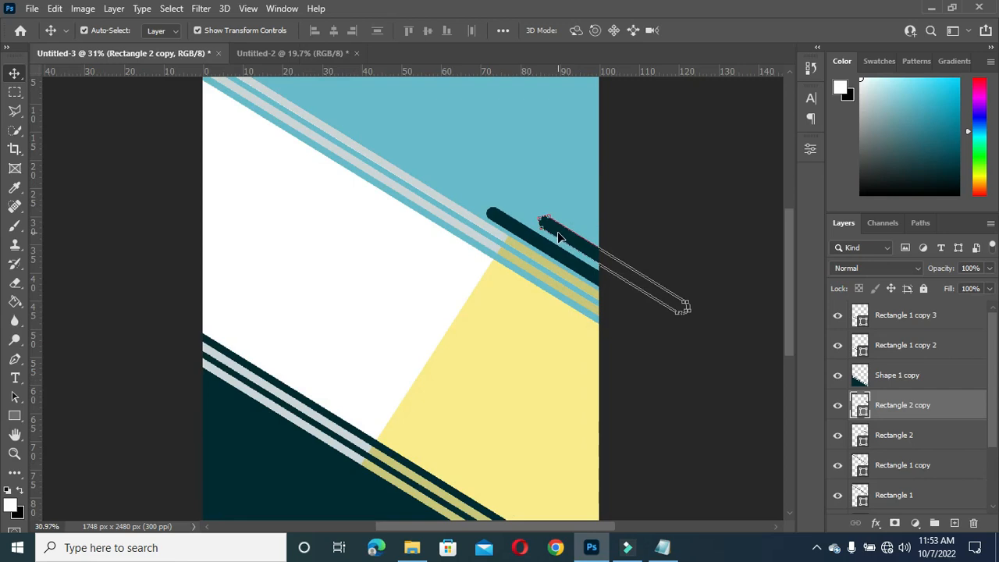
drag(546, 227, 469, 180)
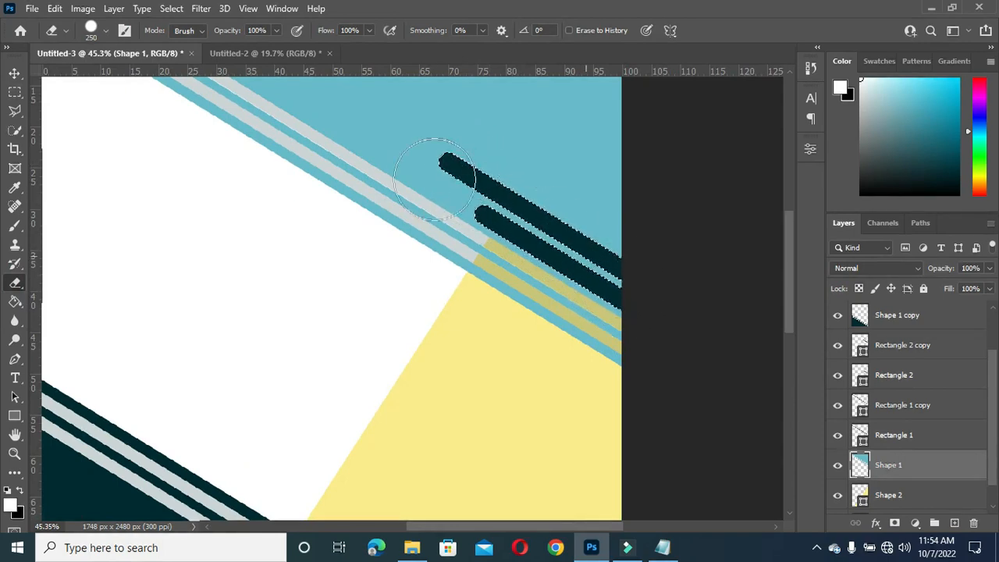
key(ctrl+j)
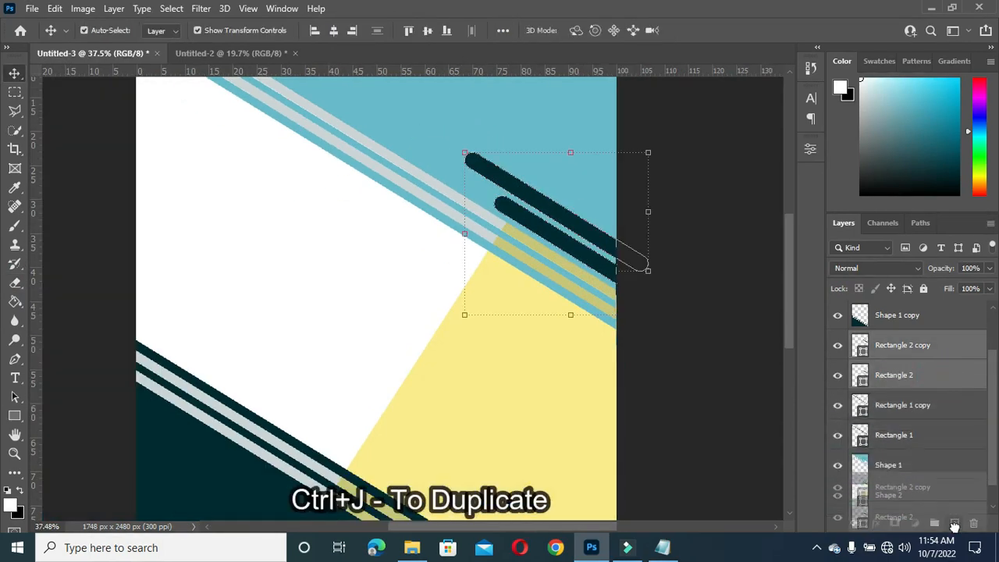
Duplicate the dark bar pair, shrink it and set it across the white–yellow boundary.
key(ctrl+j)
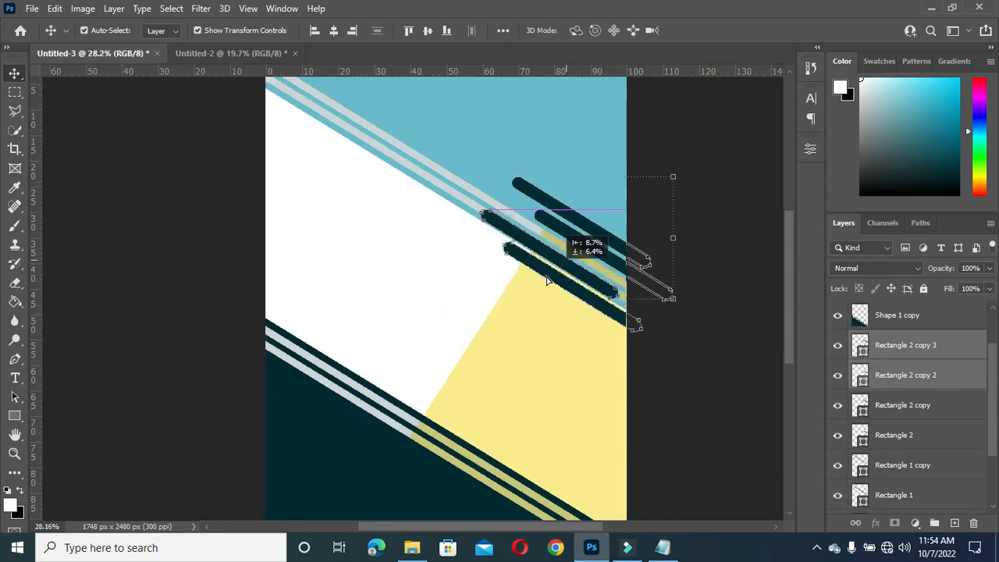
drag(546, 250, 570, 312)
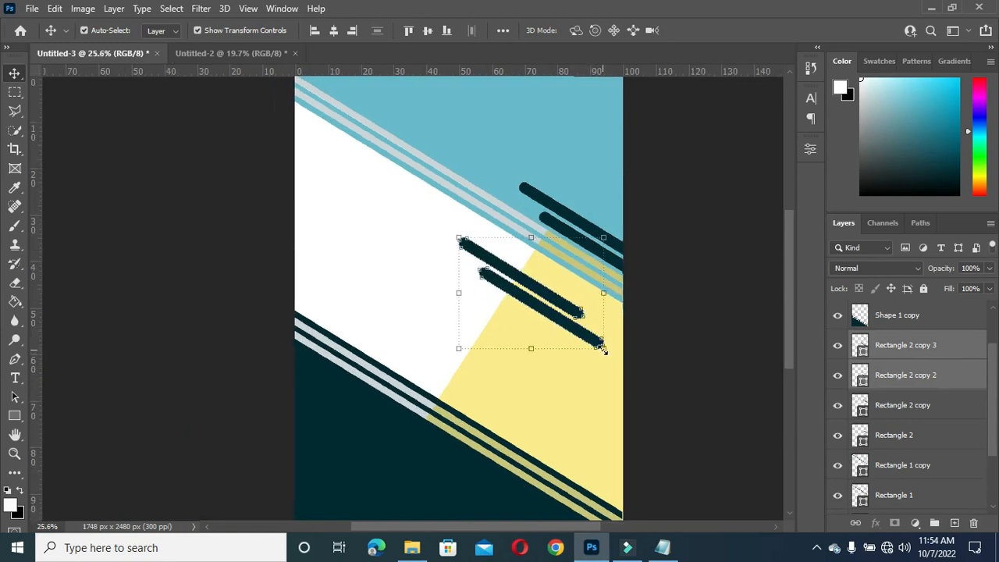
drag(602, 350, 538, 298)
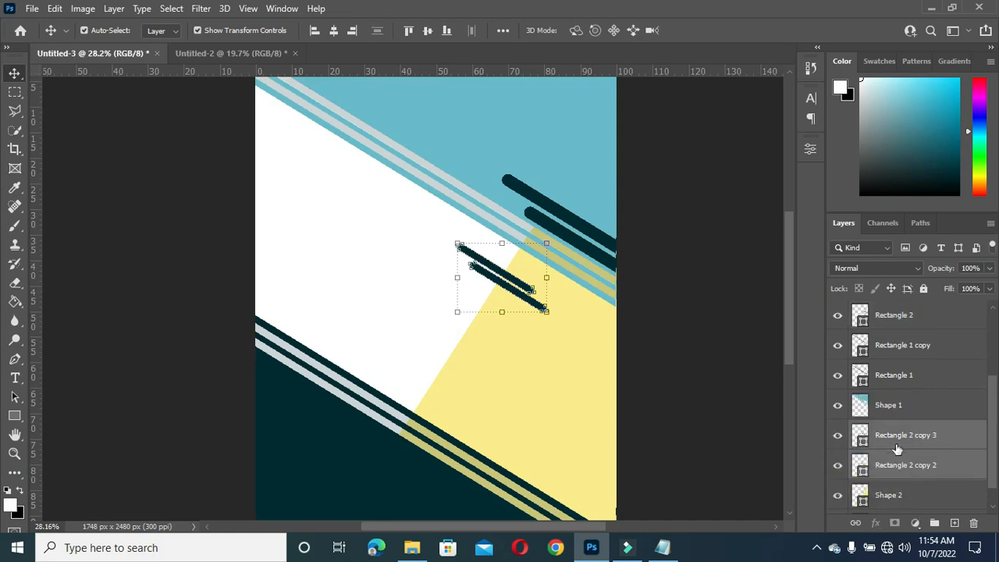
Duplicate the smaller pair again and move it down just above the dark lower block.
key(ctrl+j)
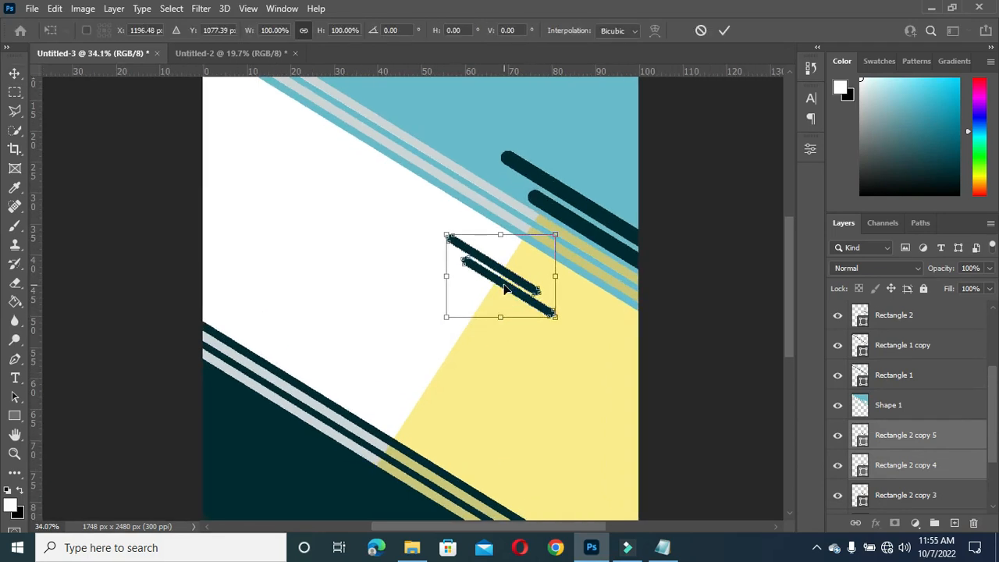
drag(501, 275, 406, 400)
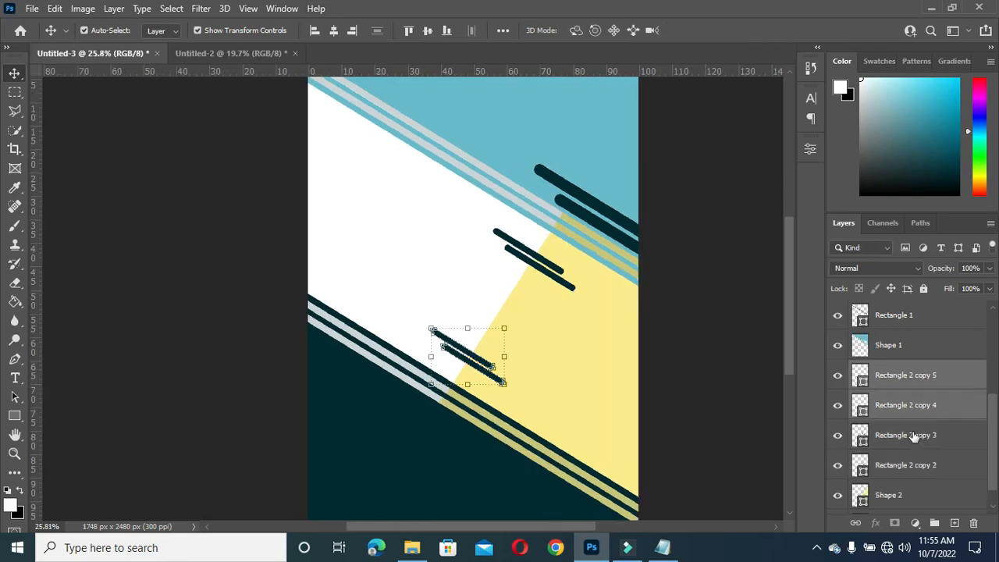
scroll(down, 3)
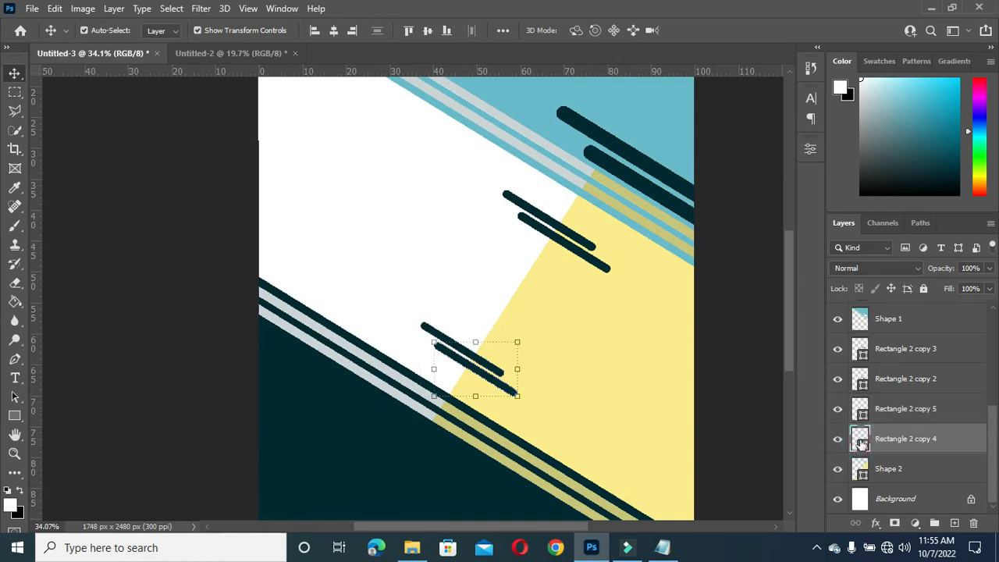
Recolour both lower small bars pale yellow #fdeb88 via their layer thumbnails.
double_click(860, 437)
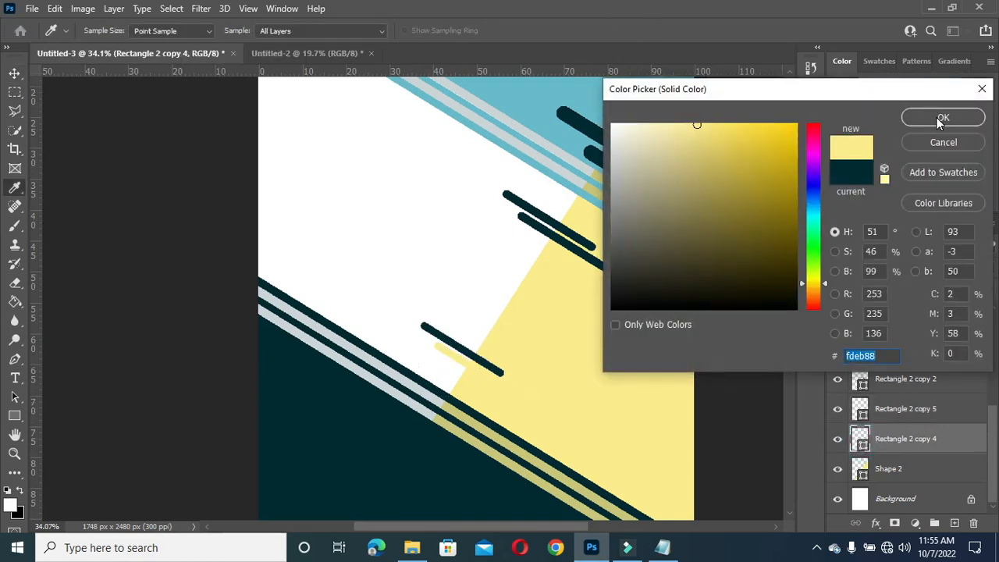
click(943, 117)
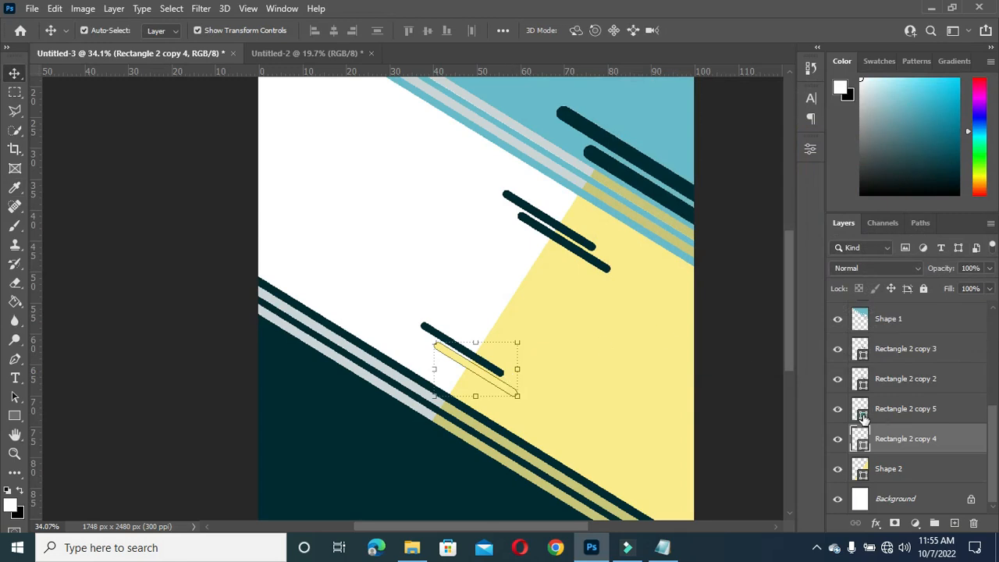
double_click(860, 409)
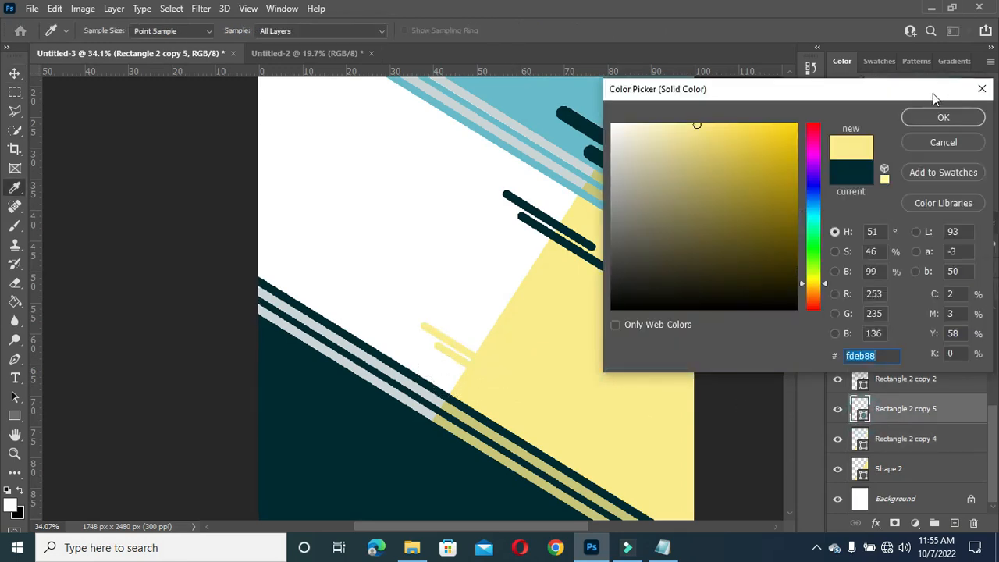
click(943, 117)
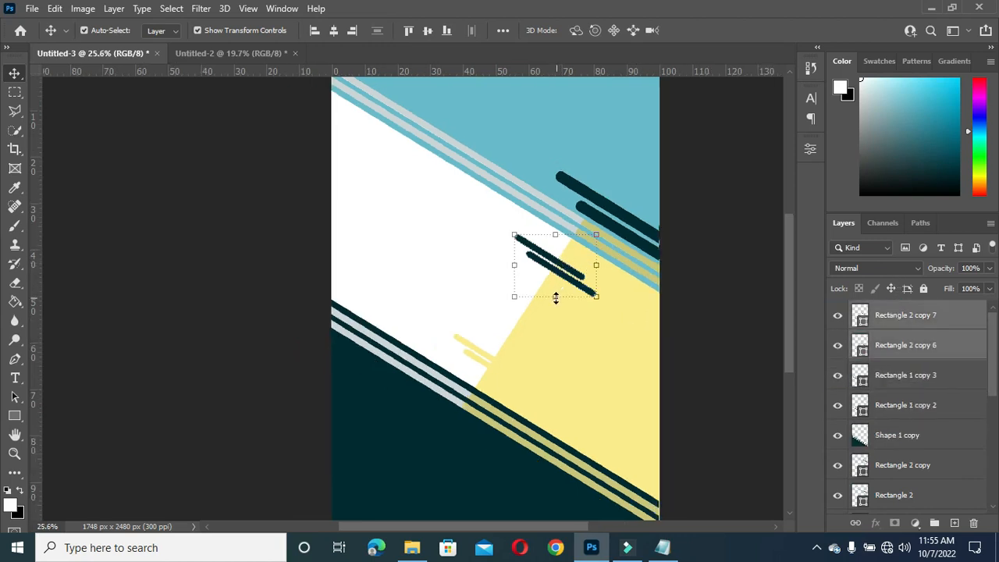
Move the copied bar pair onto the dark lower block and recolour it white.
drag(554, 265, 414, 406)
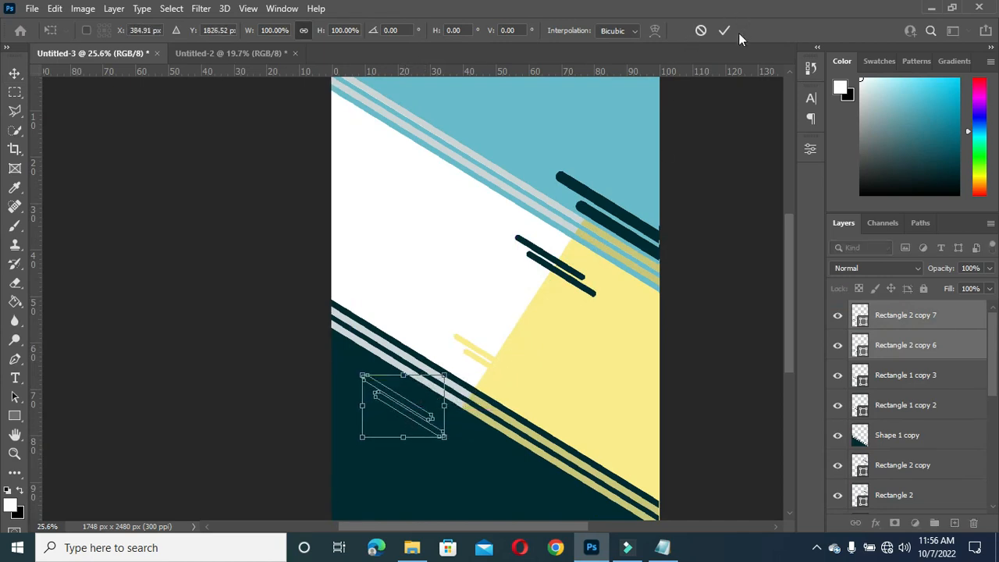
click(724, 31)
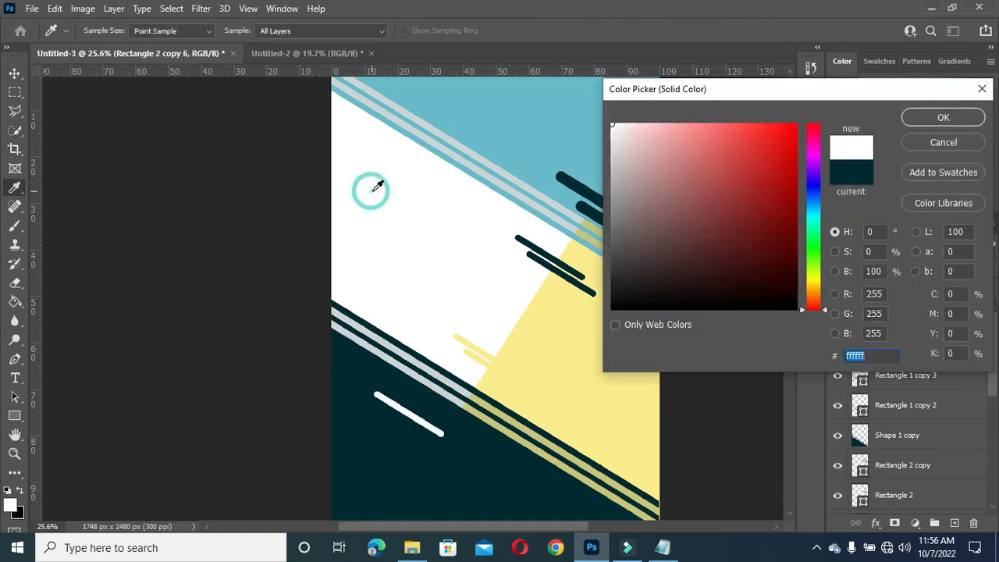
click(943, 117)
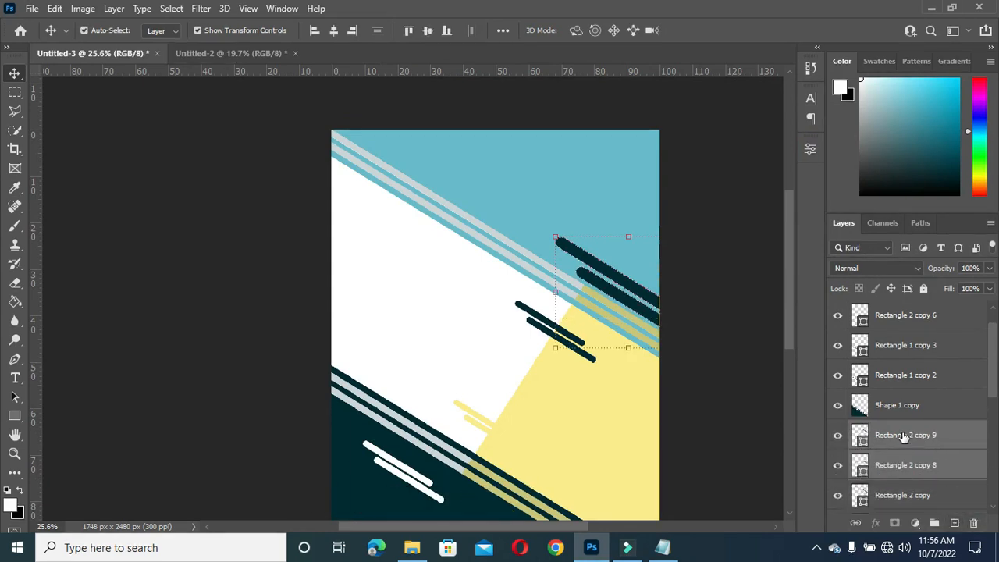
mouse_move(905, 434)
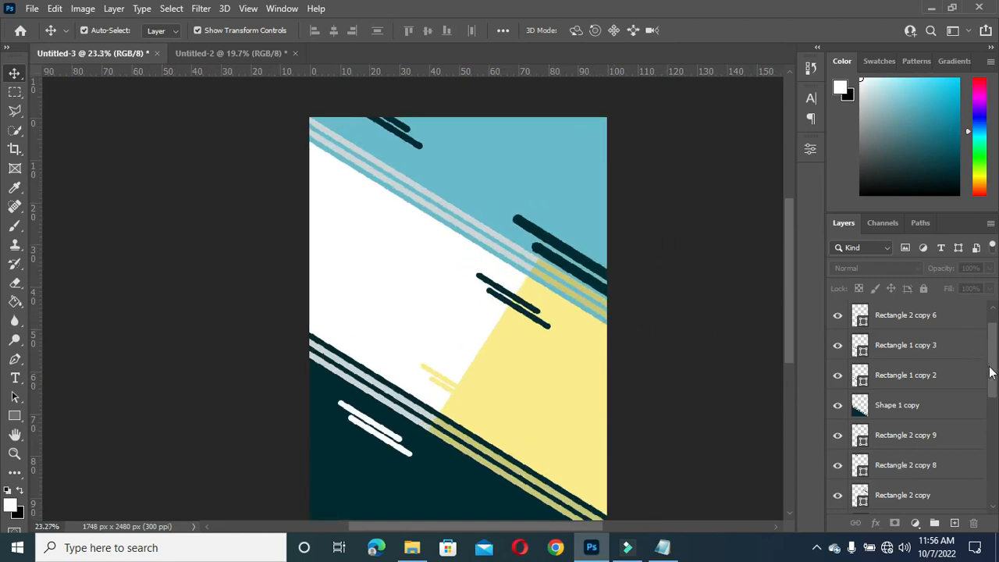
Place the pink-backdrop woman-with-phone photo above the Background layer, filling the white band.
scroll(down, 3)
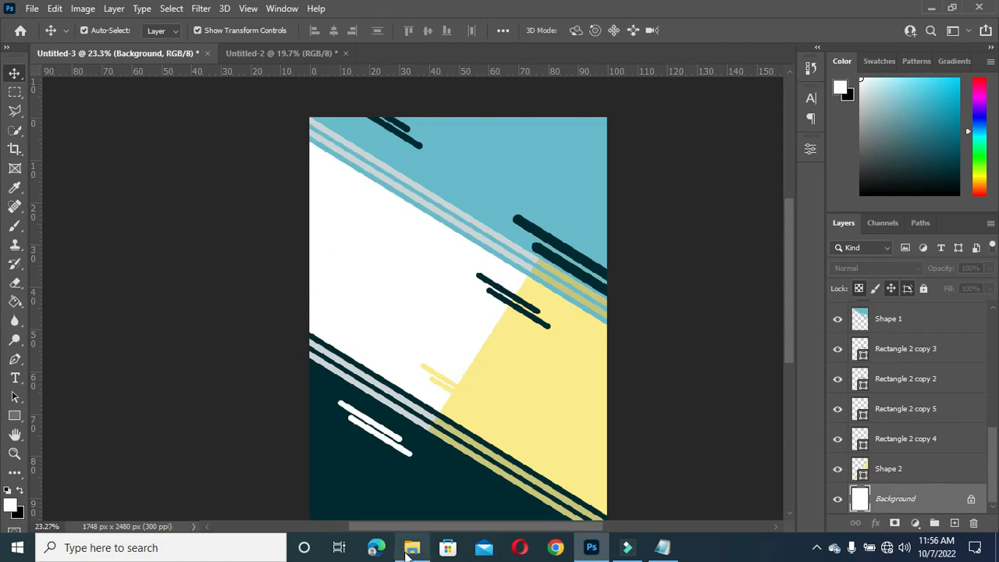
click(412, 546)
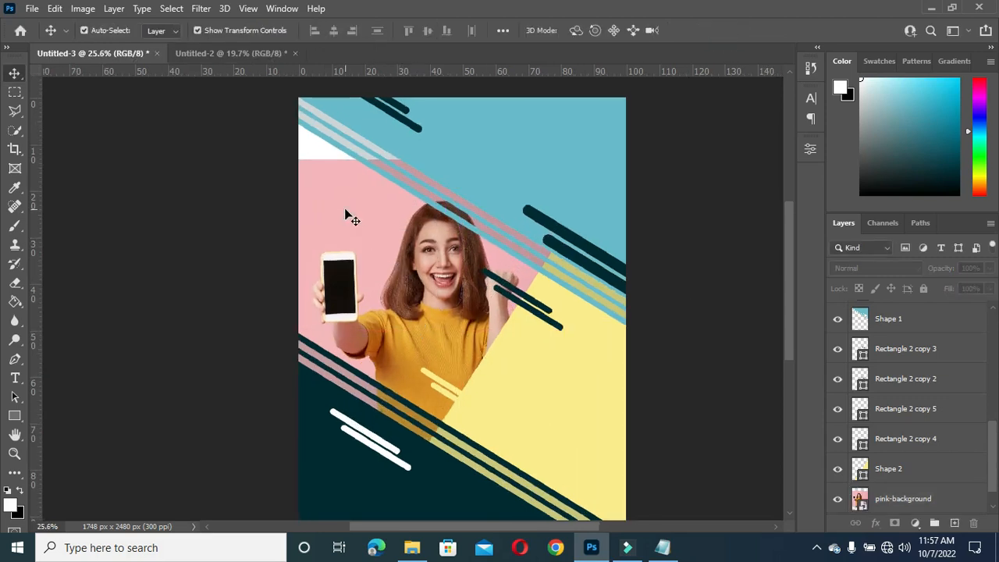
click(902, 498)
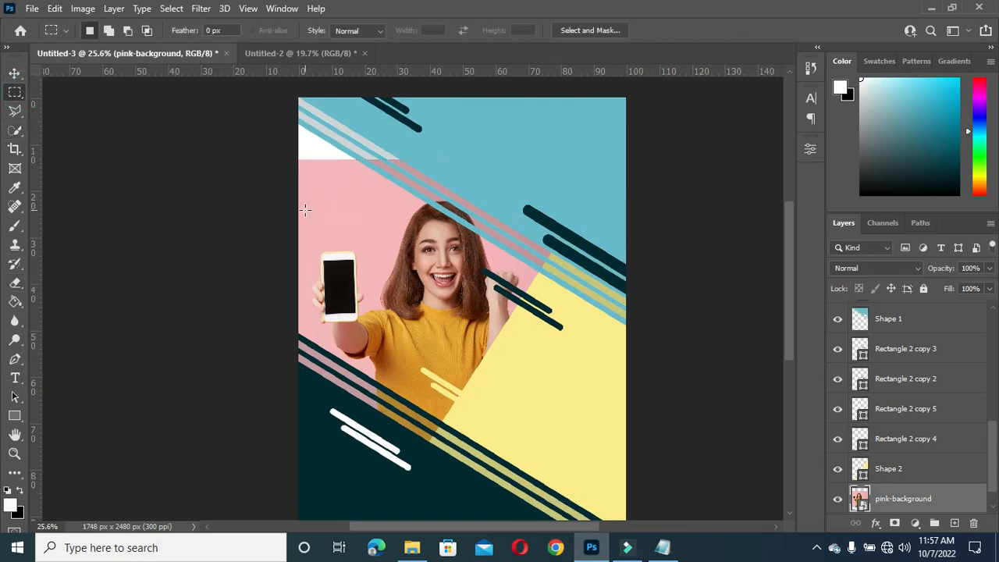
Select a strip of pink backdrop and copy it to its own layer via Layer Via Copy.
drag(303, 197, 403, 222)
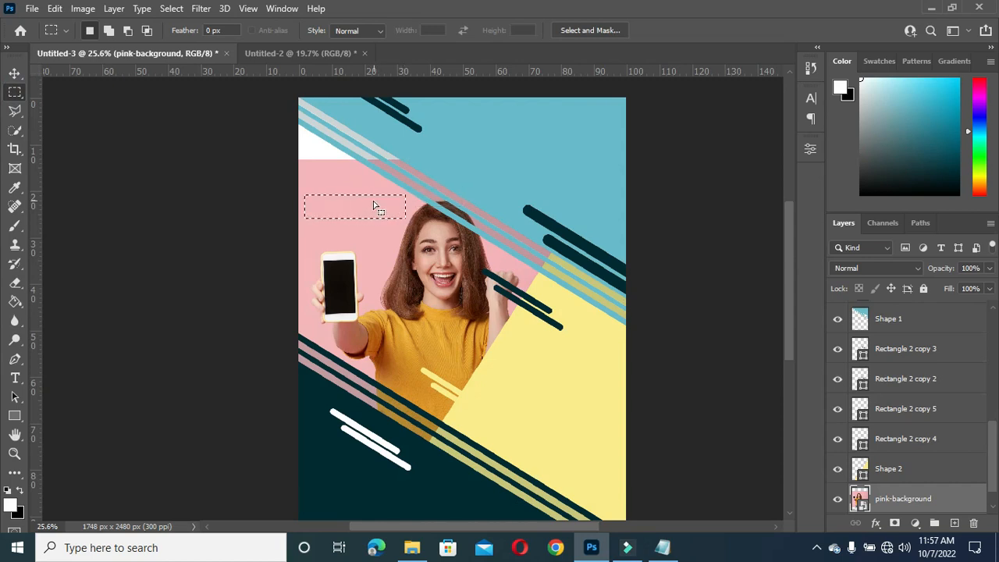
right_click(378, 206)
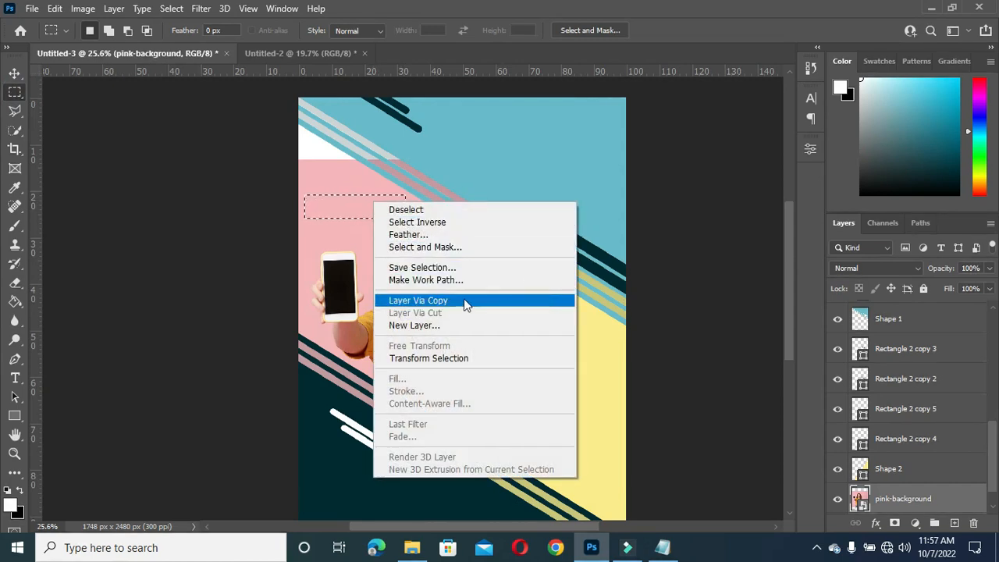
click(419, 299)
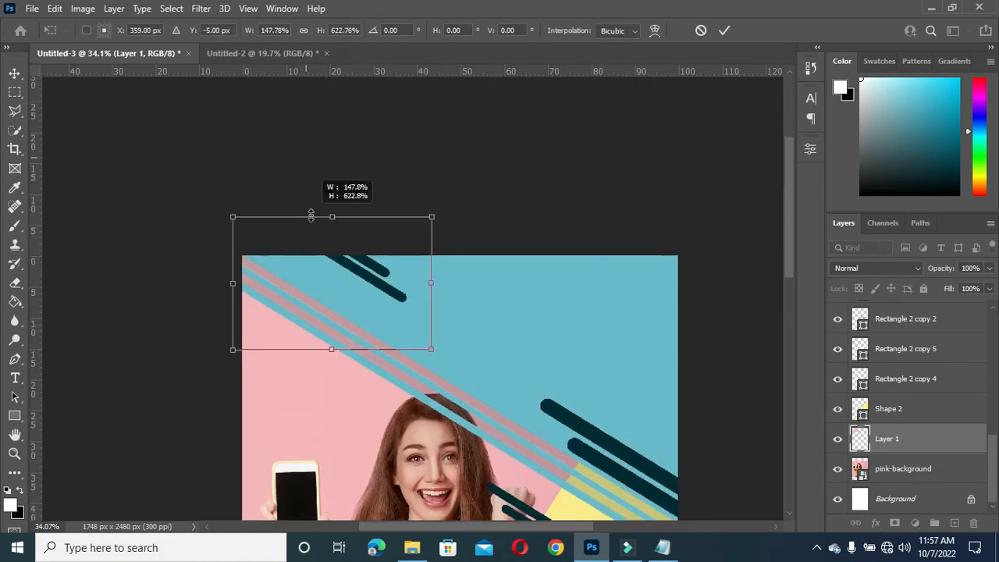
Stretch the copied piece upward so pink covers the top-left corner and the woman's head rises over the stripes.
drag(311, 215, 331, 244)
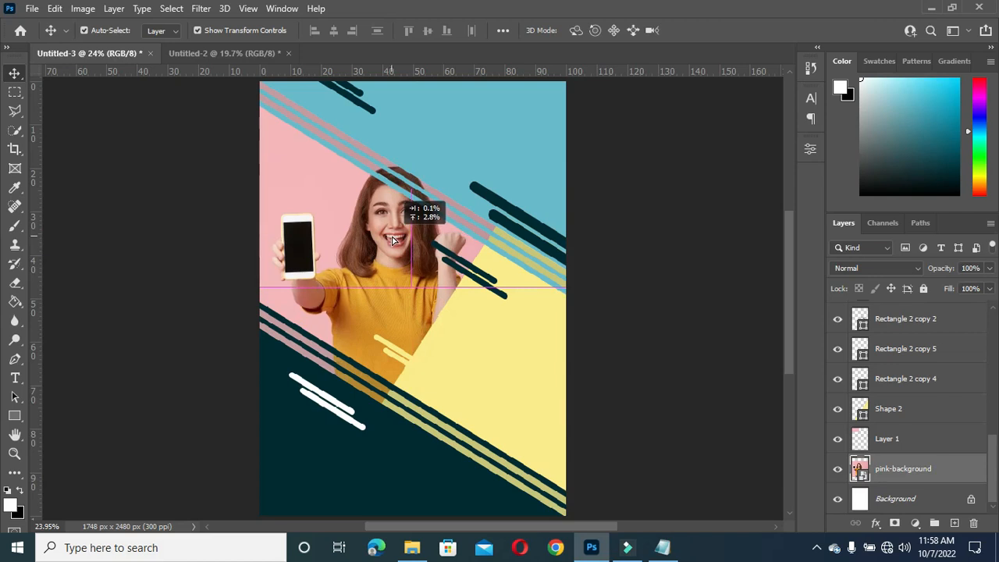
drag(393, 241, 393, 236)
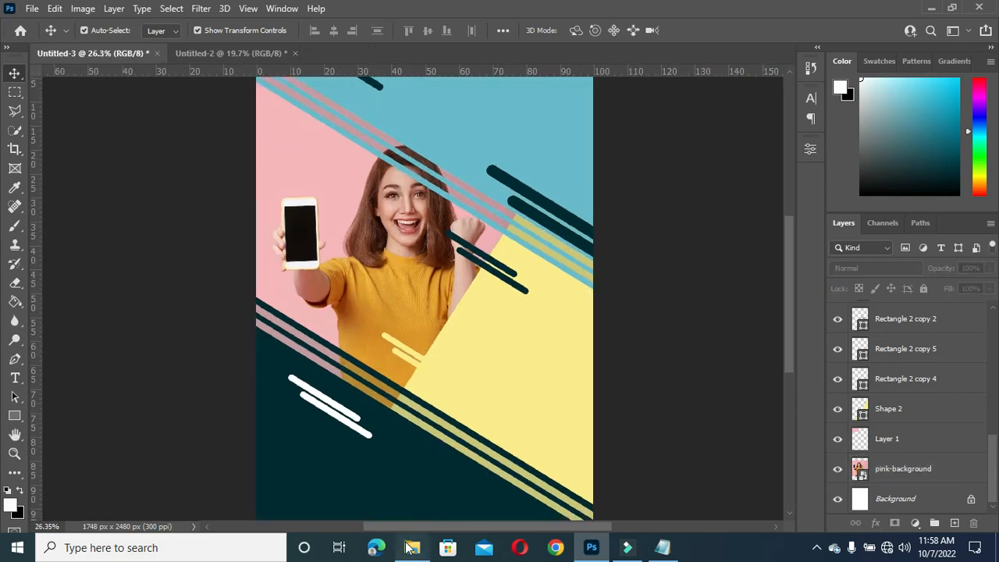
click(412, 546)
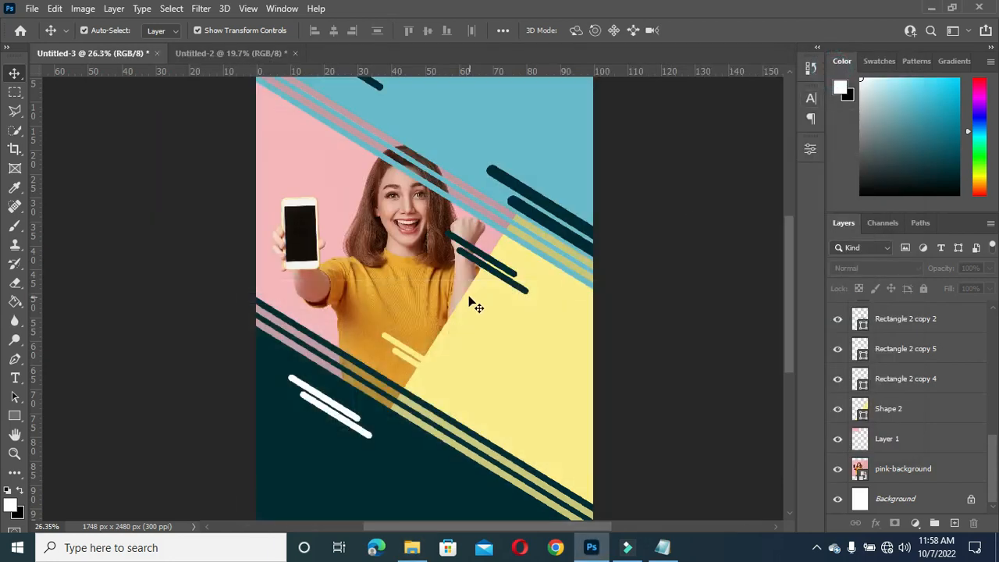
click(228, 53)
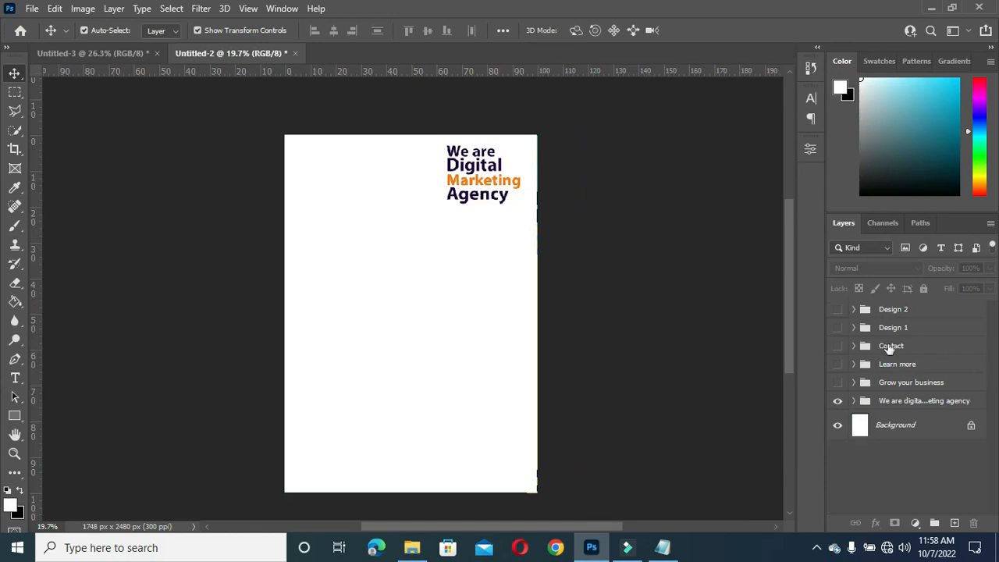
Carry the Design 1 grey dotted-square group from Untitled-2 into the woman flyer, then return to Untitled-2.
click(893, 328)
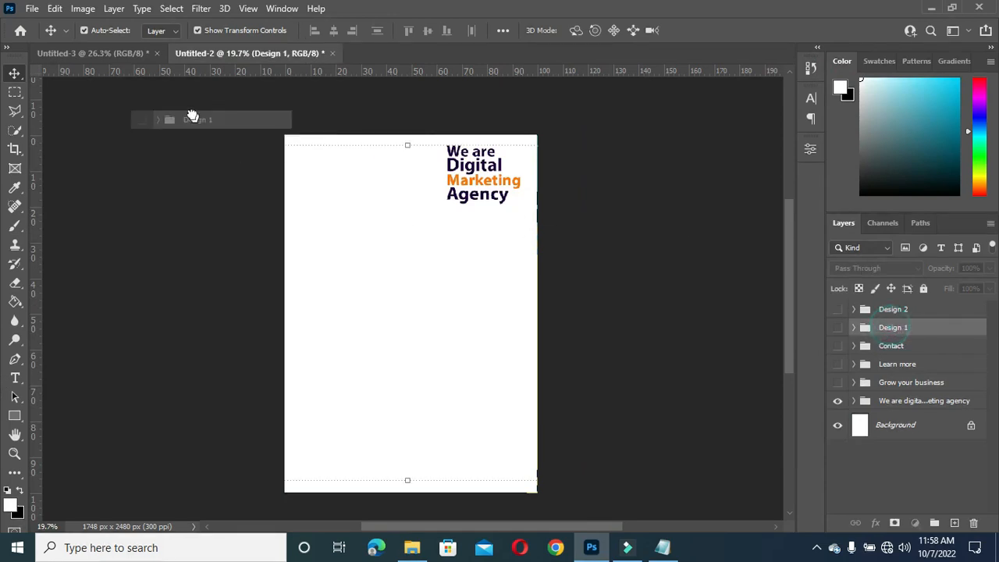
click(91, 53)
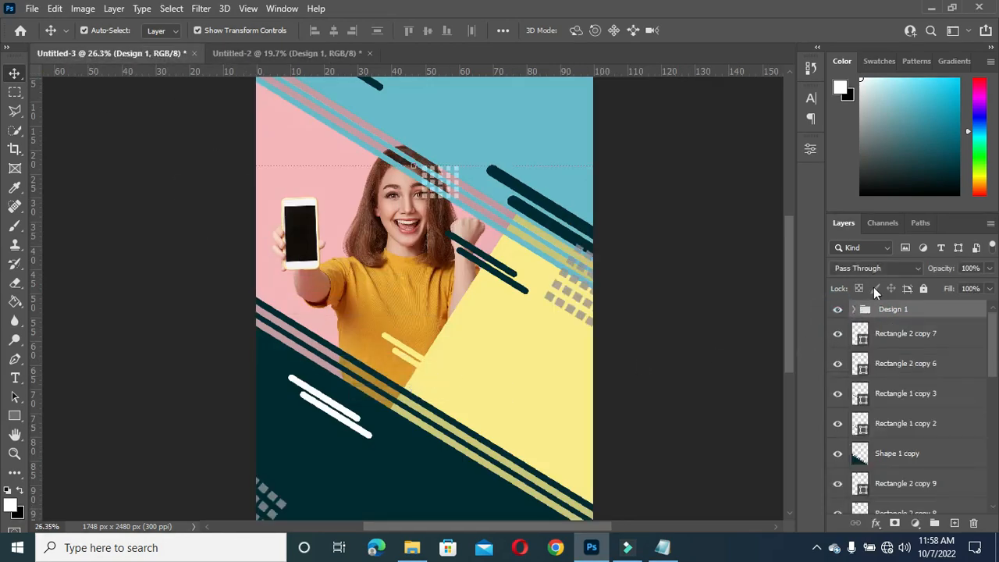
scroll(down, 3)
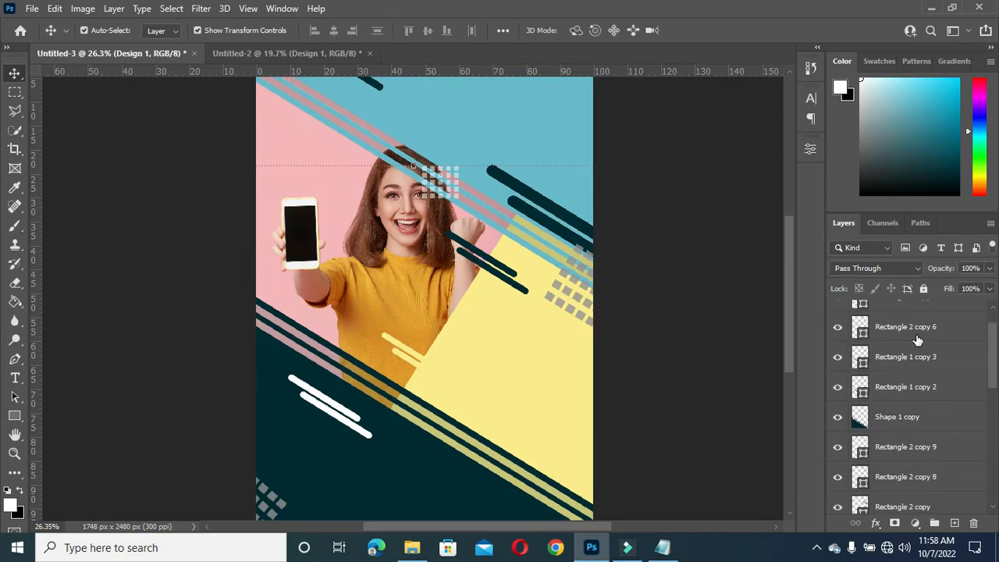
click(905, 334)
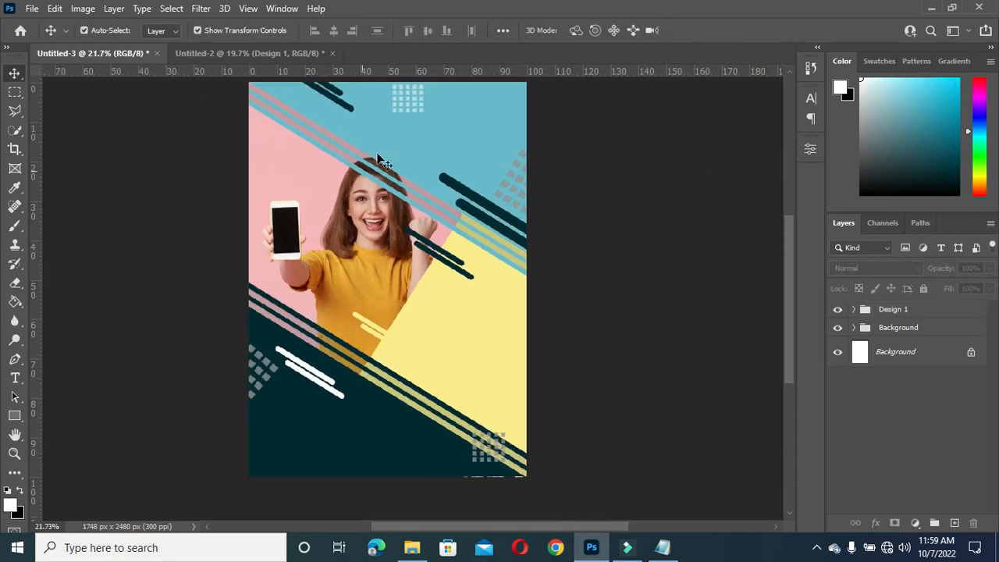
click(249, 53)
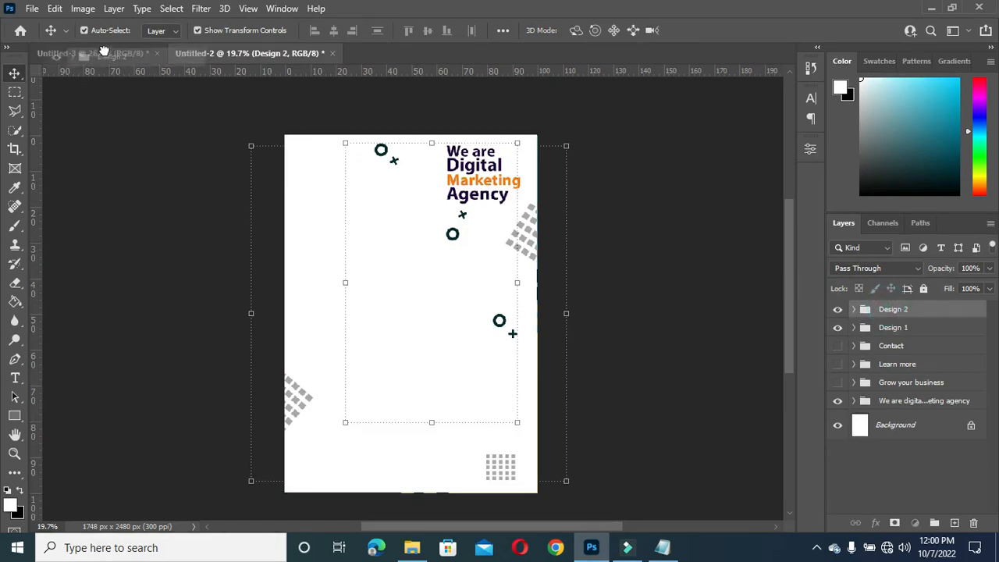
Bring the Design 2 circle-and-cross decorations into the flyer, shrink them and set a pair onto the stripes.
click(78, 53)
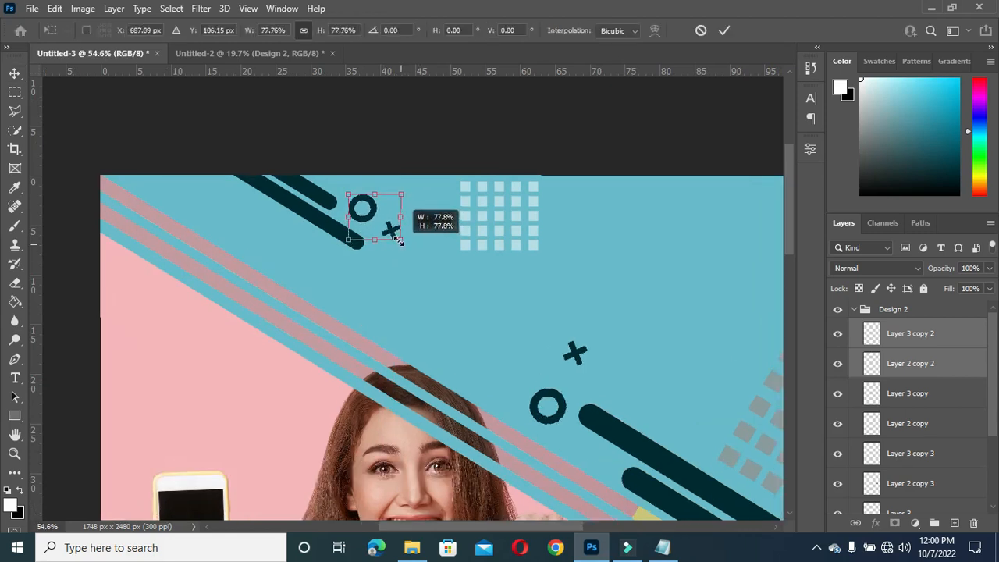
click(725, 32)
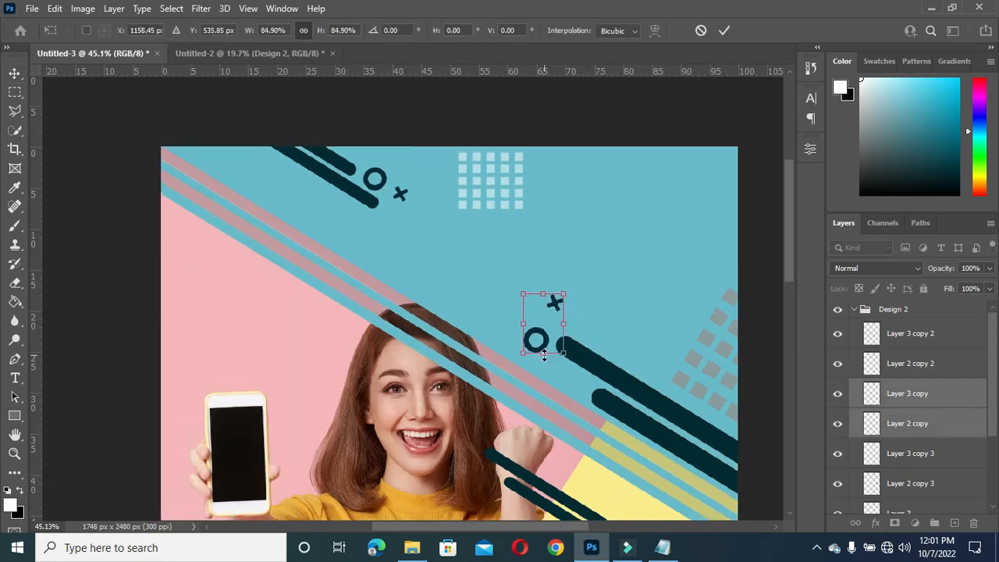
drag(543, 323, 584, 367)
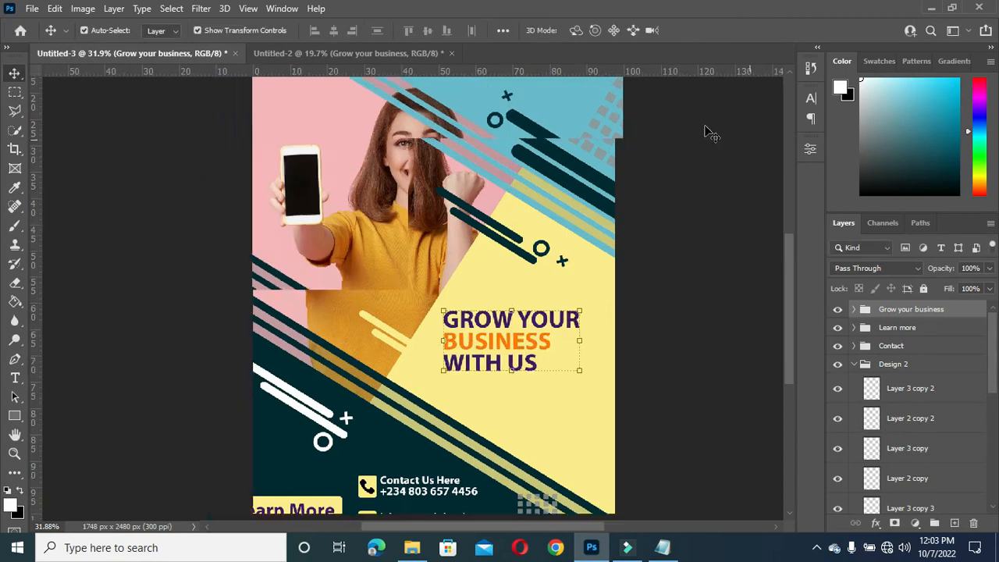
Save the agency document as 'Digital marketing flyer.psd' via the File menu.
click(351, 53)
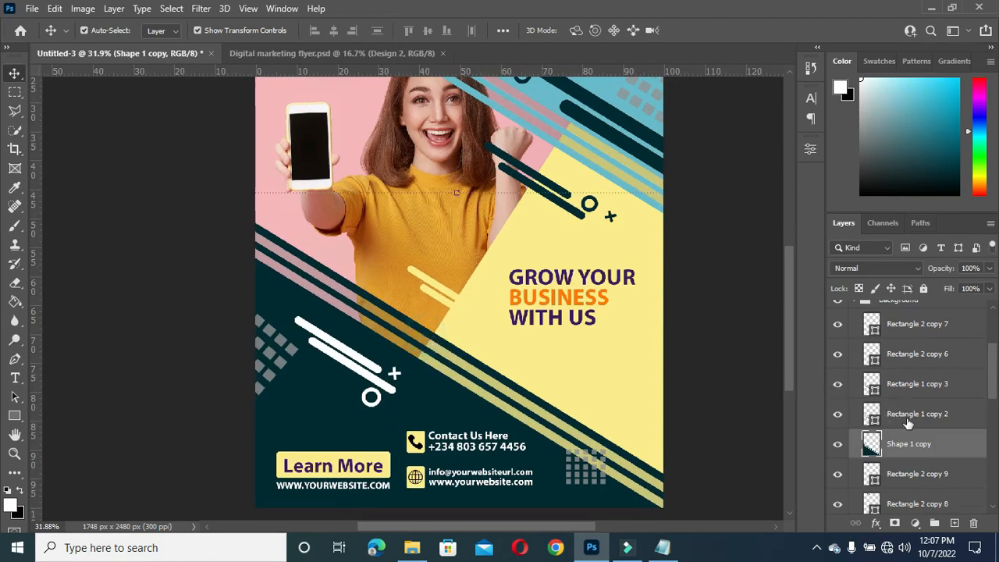
mouse_move(441, 347)
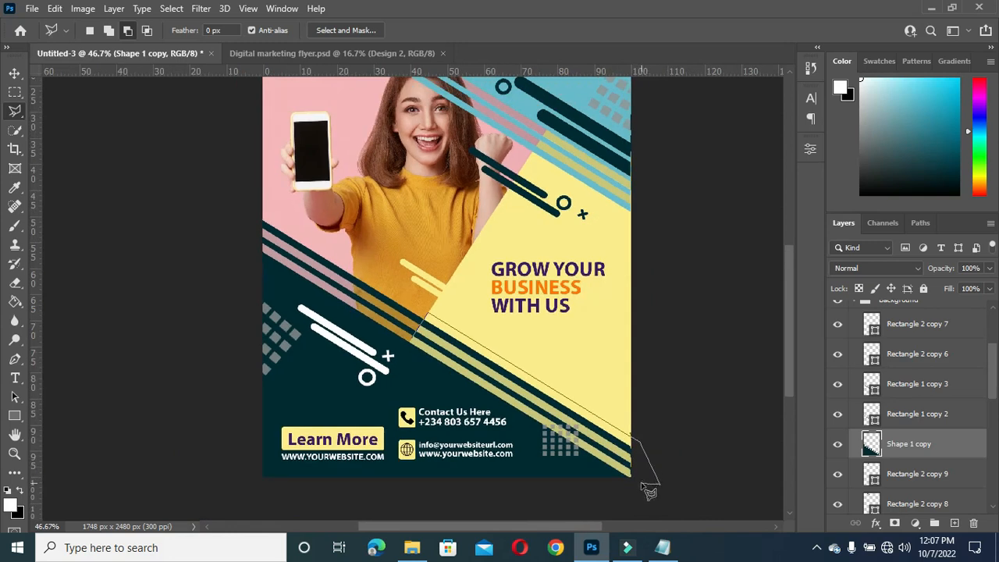
mouse_move(641, 484)
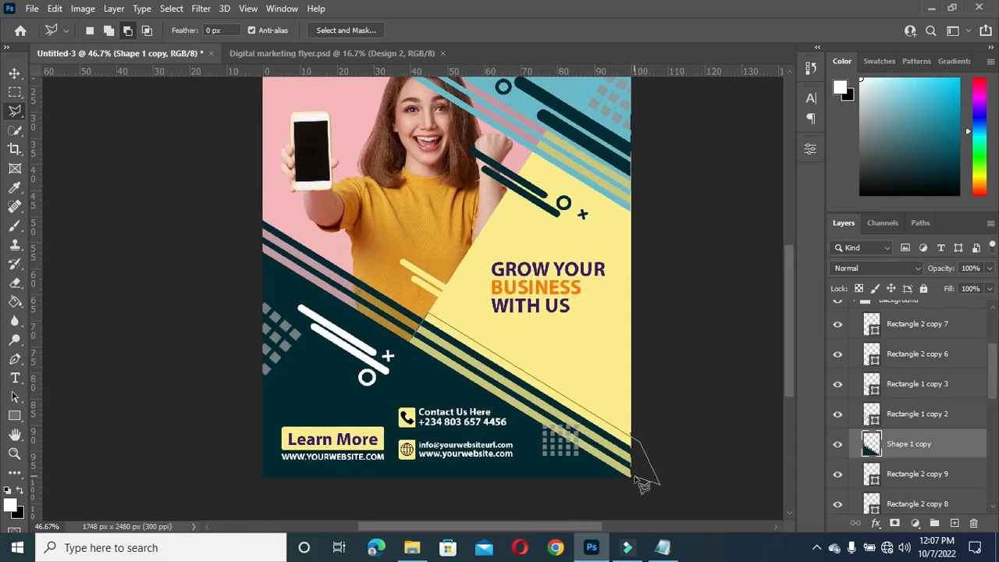
mouse_move(642, 487)
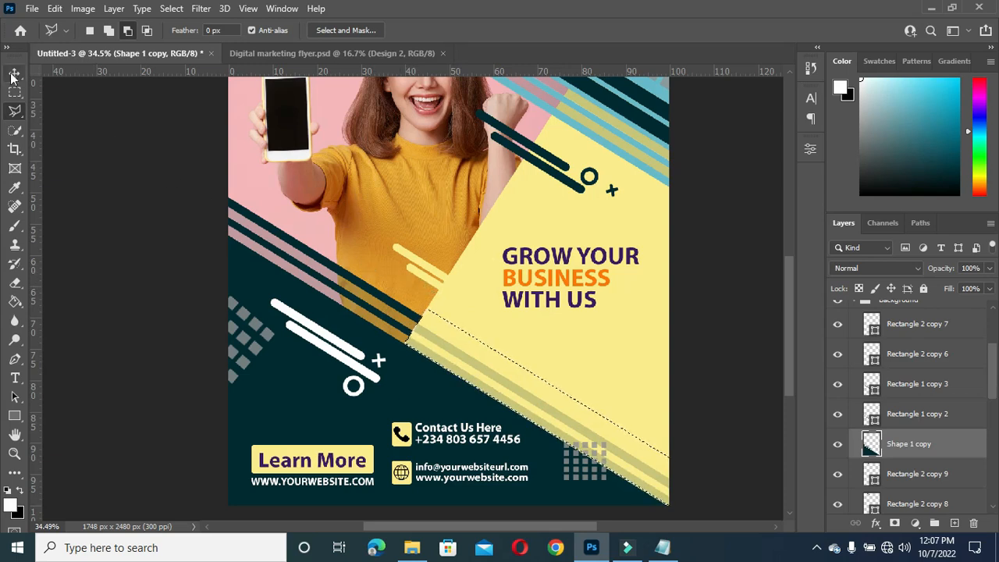
mouse_move(14, 75)
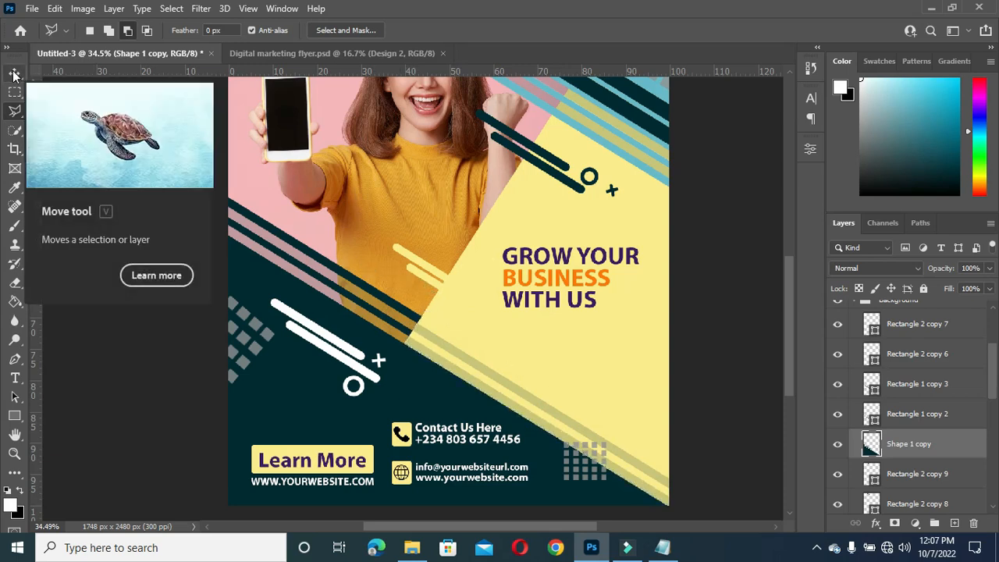
Select the faint stripe layer with the Move tool to lower its opacity to 20%.
click(14, 75)
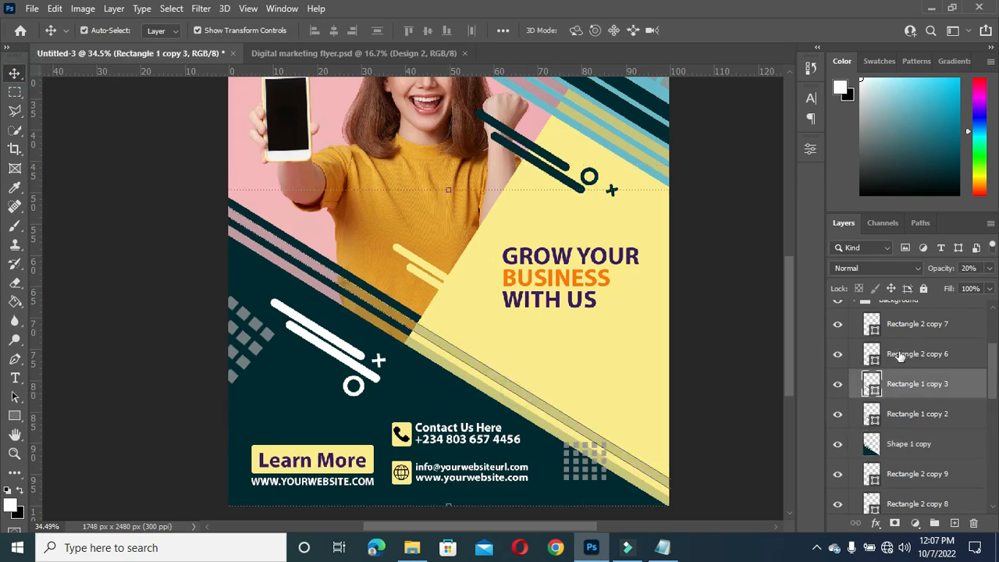
click(917, 353)
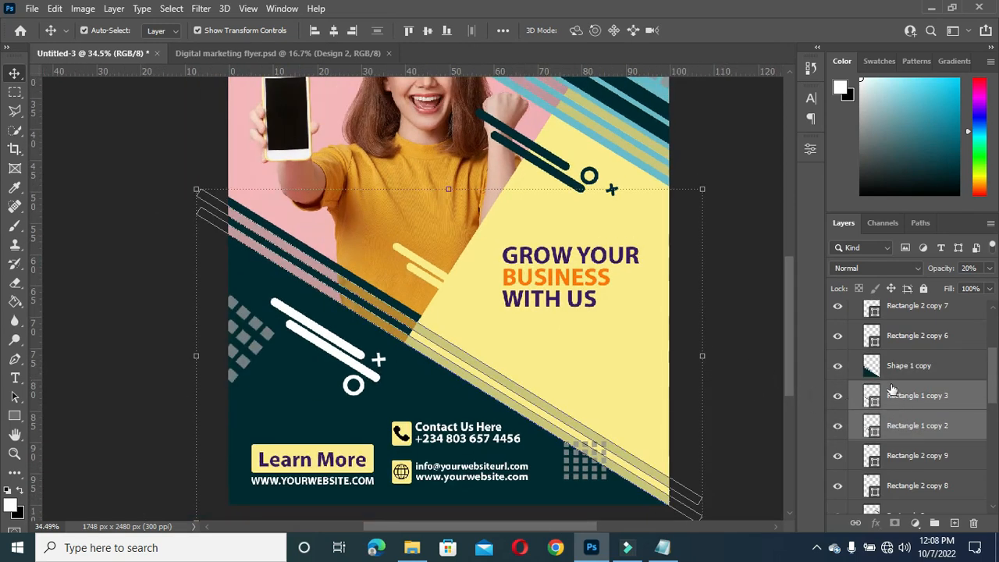
Trim the Rectangle 1 copy 2 and copy 3 stripes at the yellow block's edge and reposition them.
right_click(918, 369)
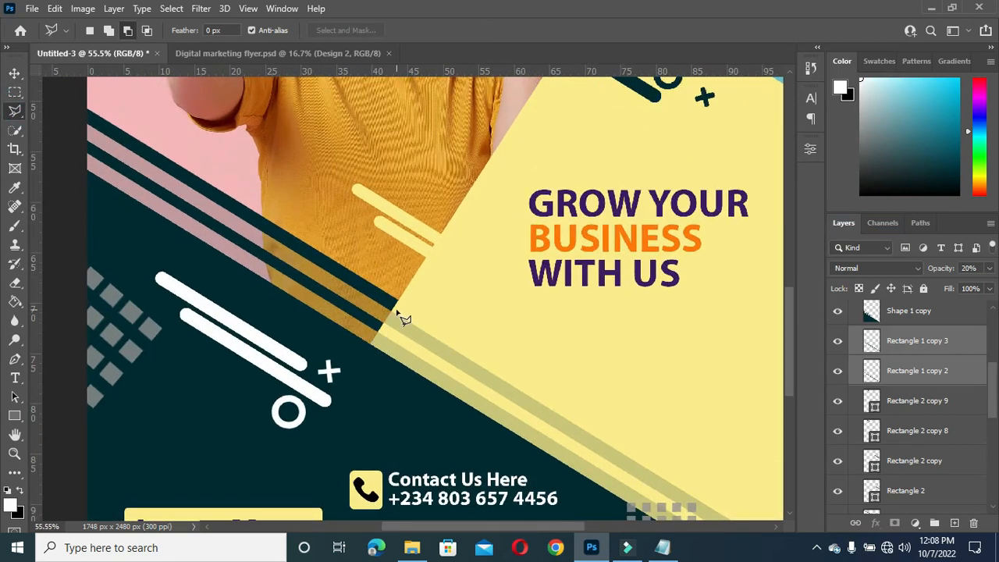
mouse_move(405, 306)
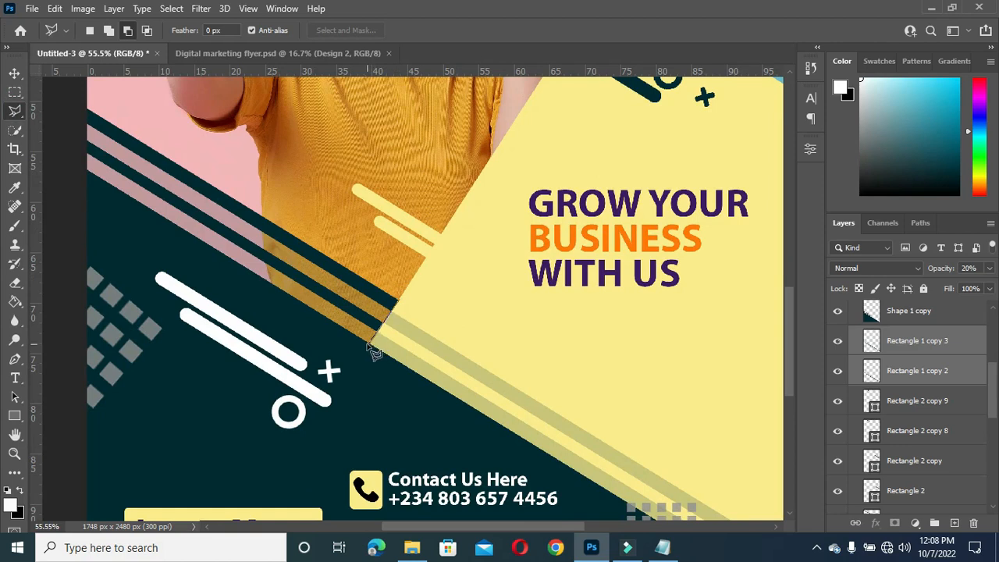
mouse_move(374, 355)
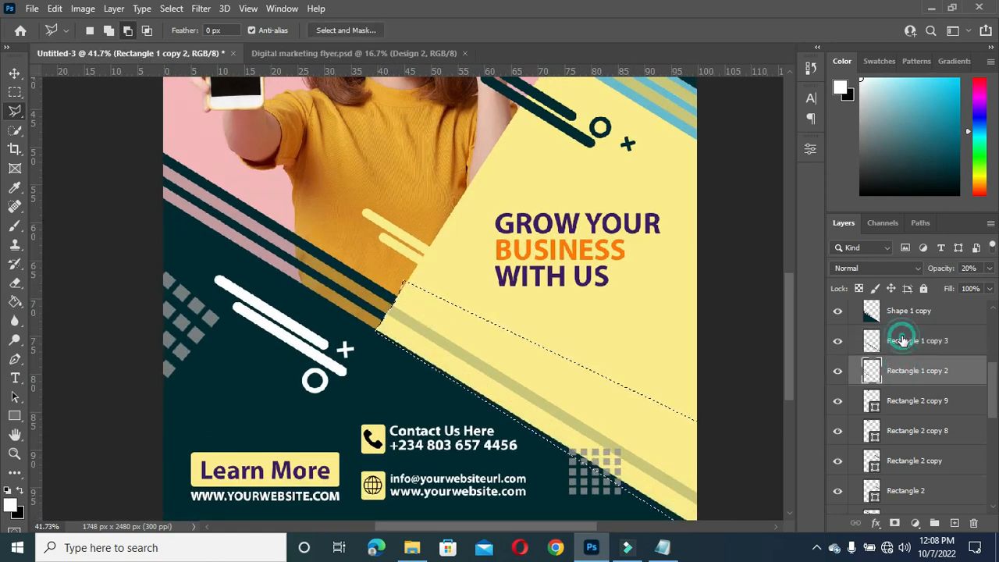
click(918, 341)
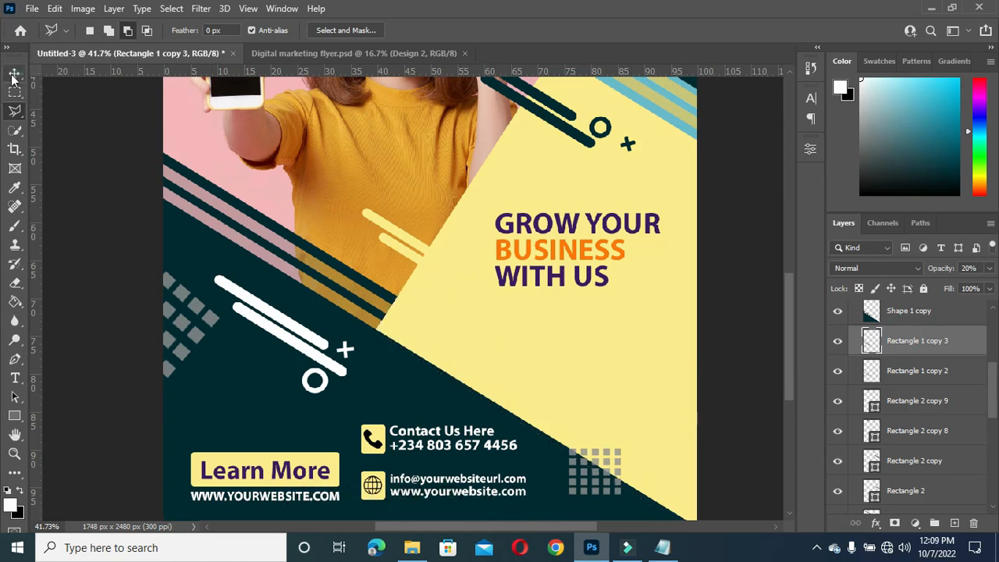
click(16, 74)
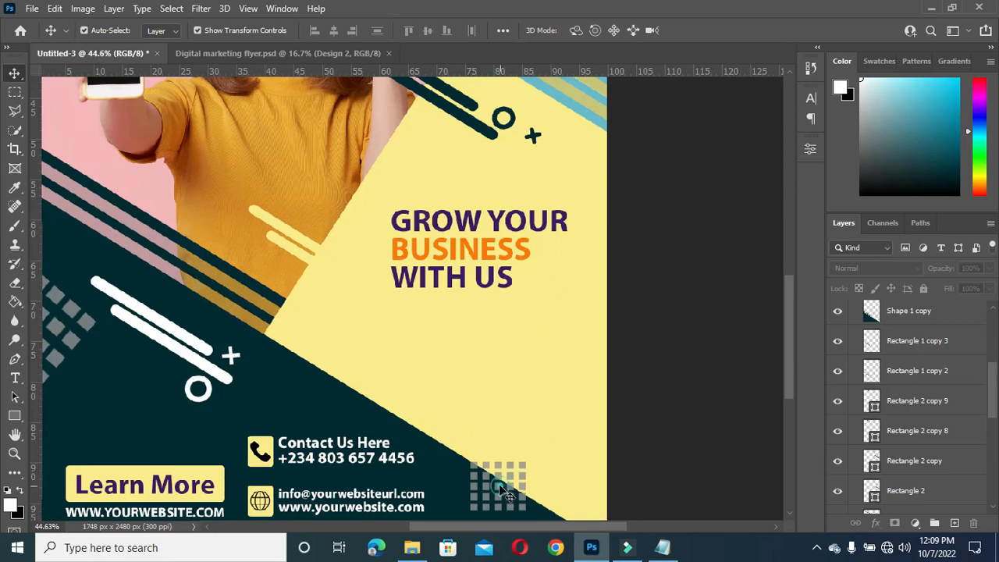
drag(500, 487, 507, 497)
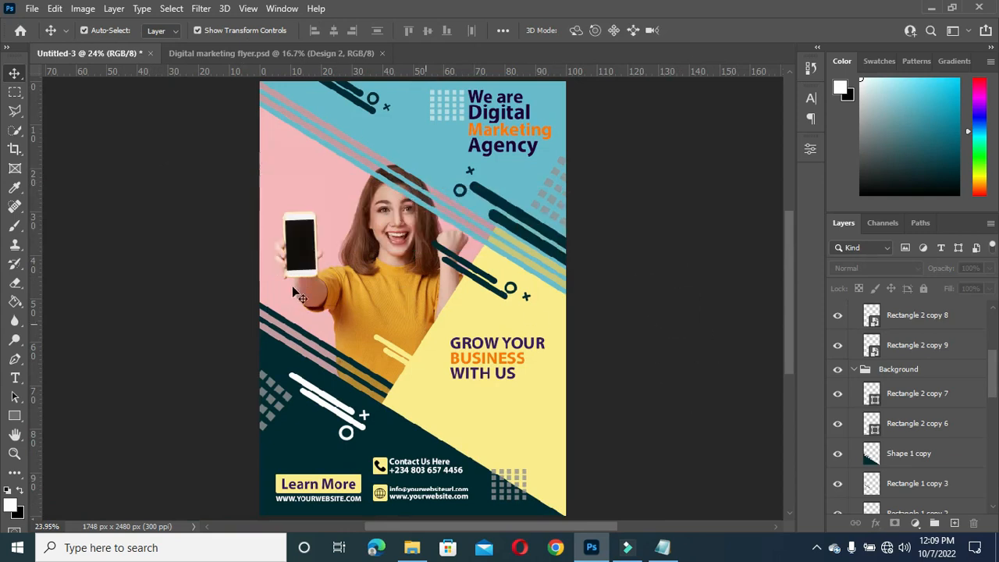
mouse_move(592, 279)
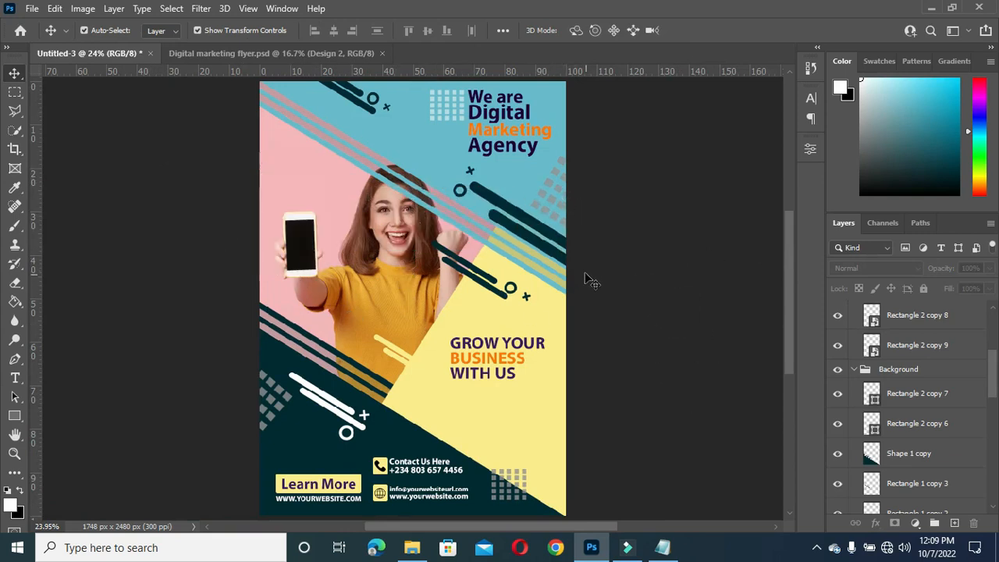